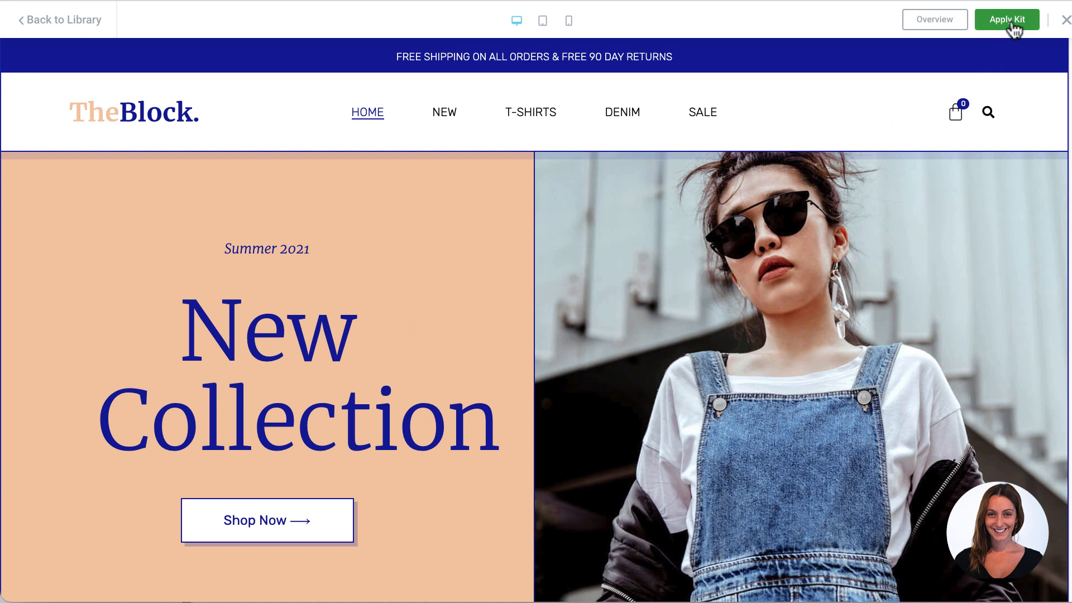
- Apply TheBlock fashion store kit from the Elementor library to the site
left_click(1006, 19)
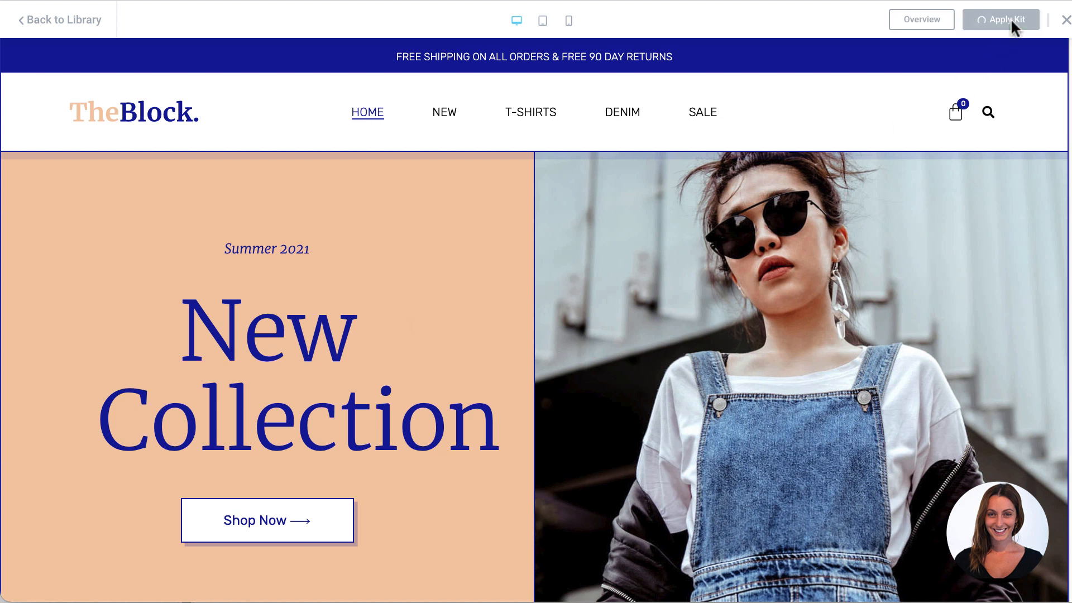
left_click(1000, 18)
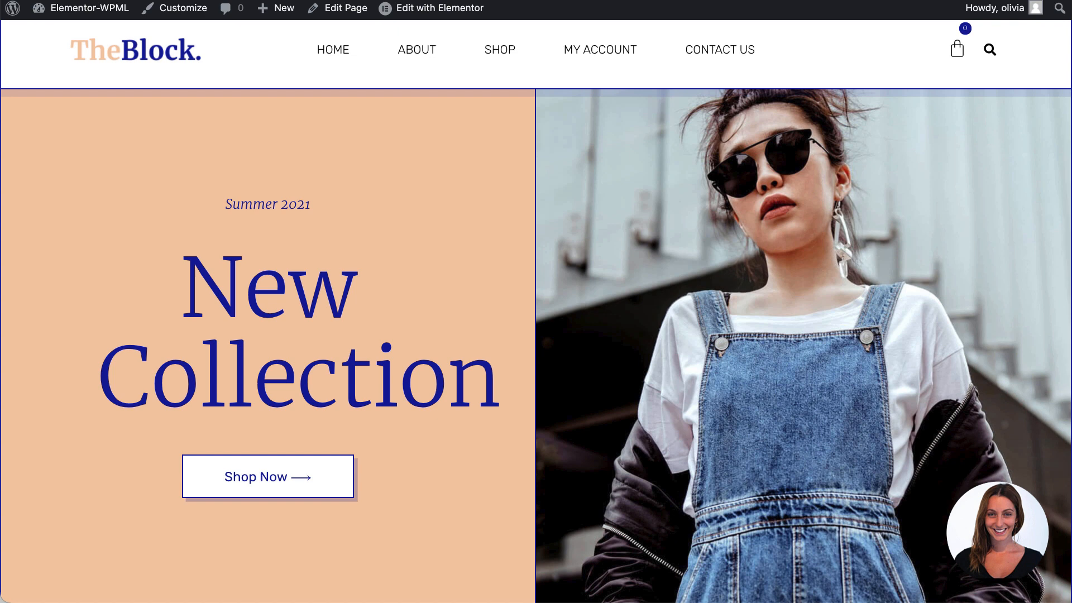
scroll("down", 3)
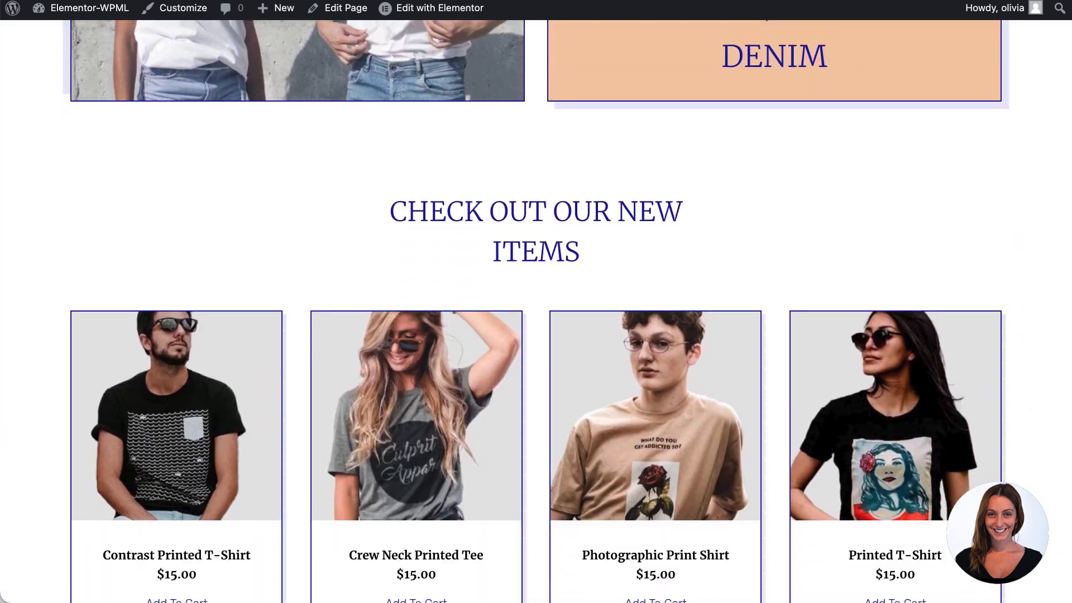
scroll("down", 3)
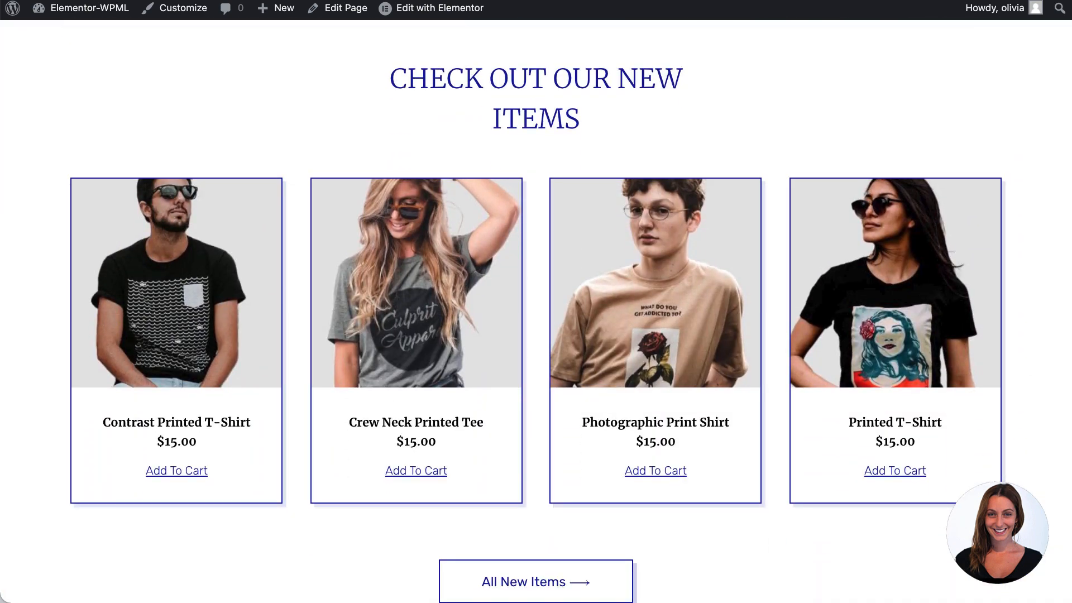
scroll("down", 3)
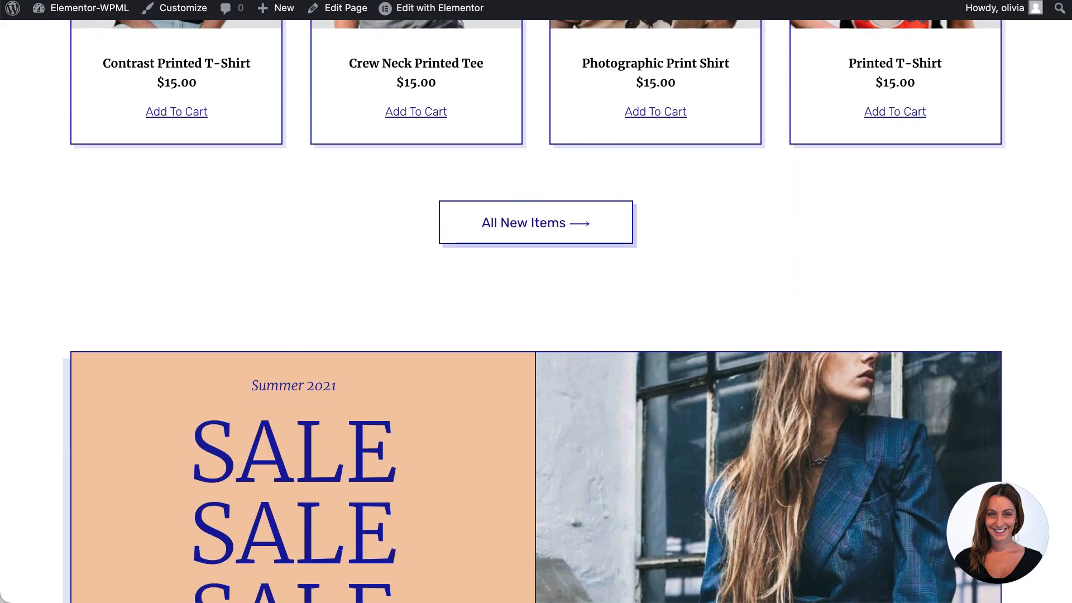
scroll("down", 3)
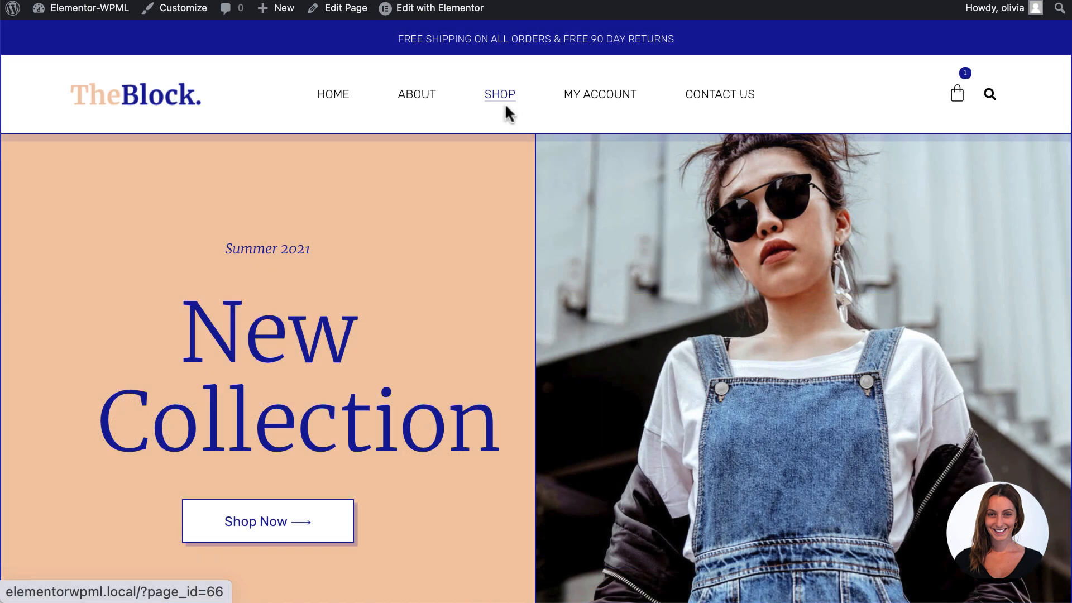
mouse_move(598, 94)
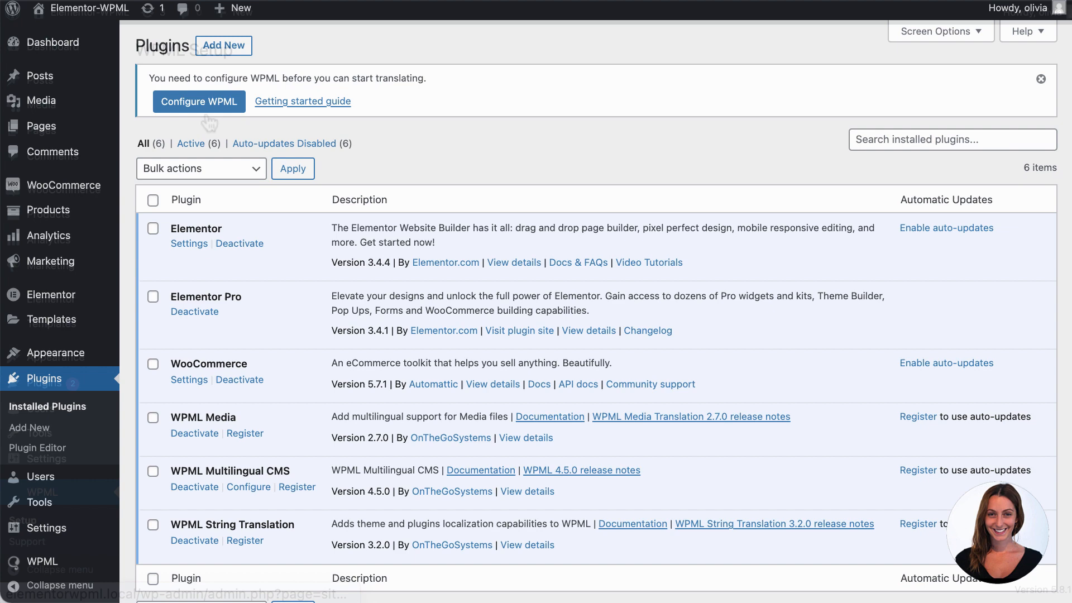
- Configure WPML with French as translation language and languages in URL directories
left_click(199, 101)
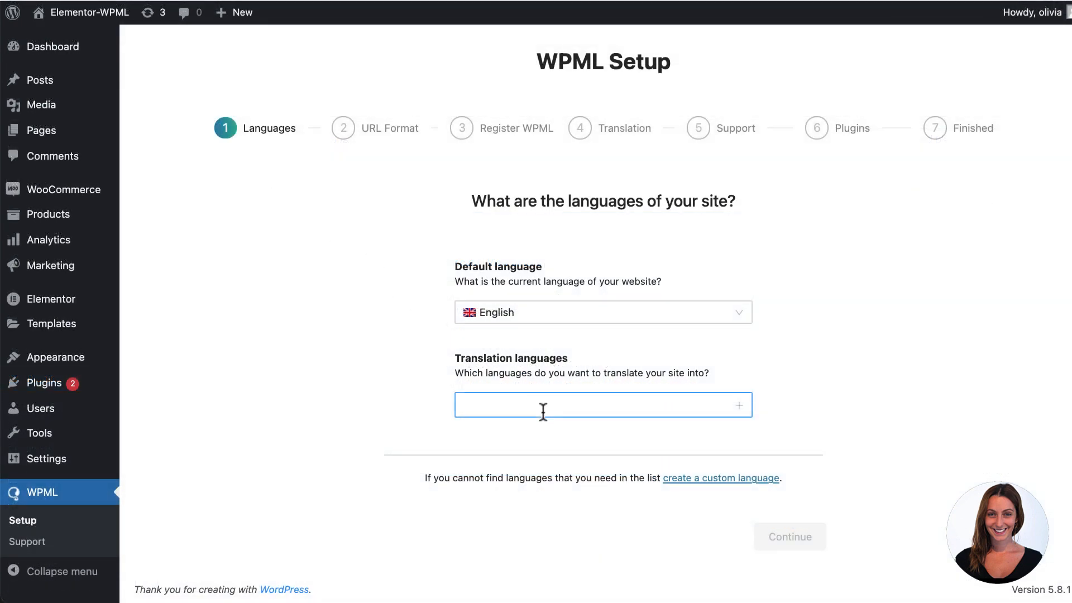
type("French")
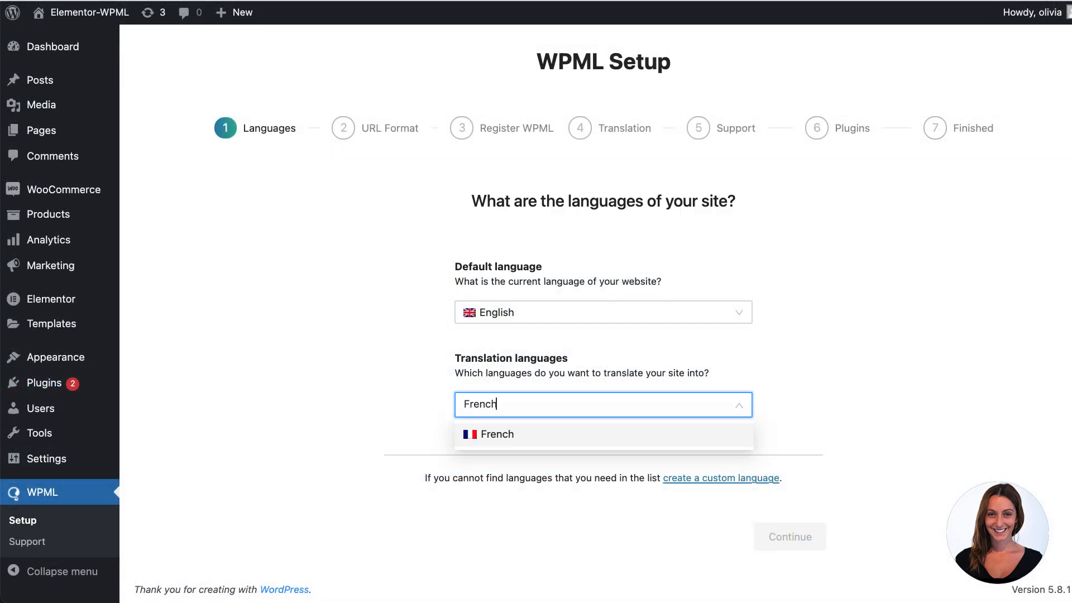
left_click(498, 434)
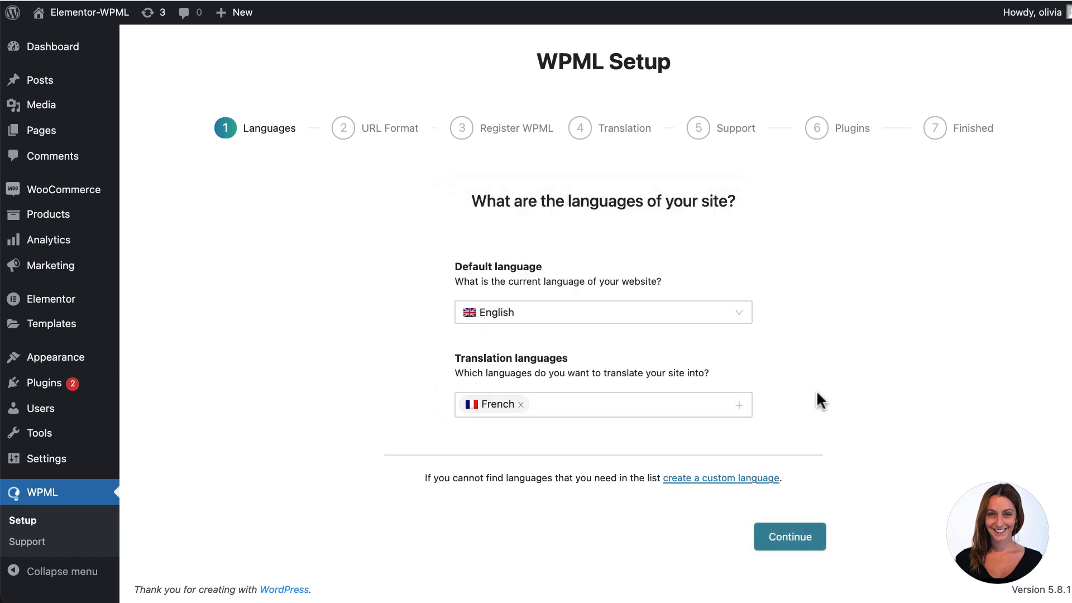
left_click(789, 536)
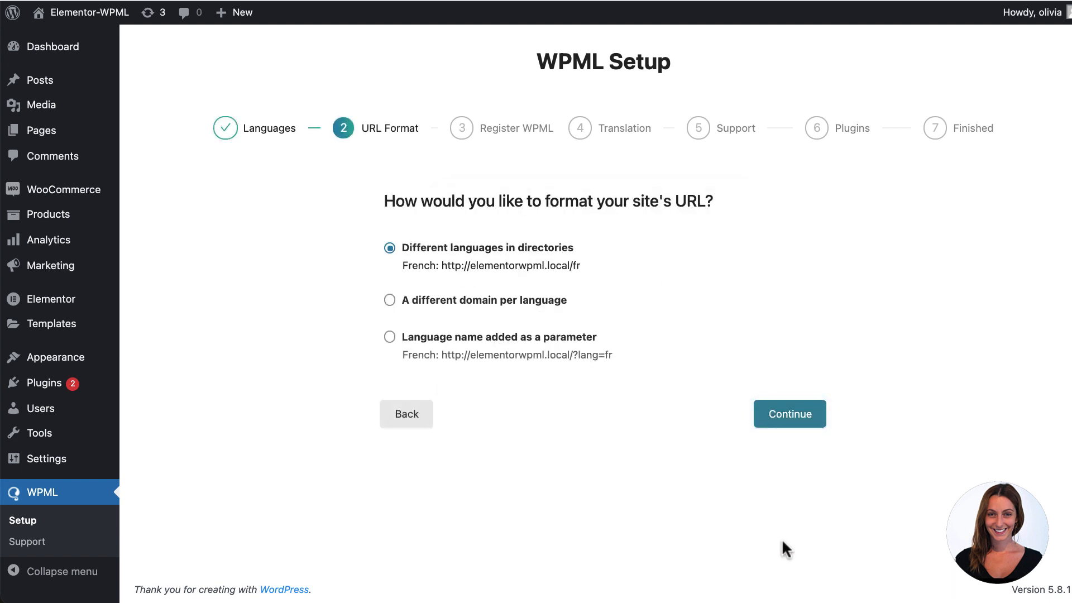
left_click(789, 413)
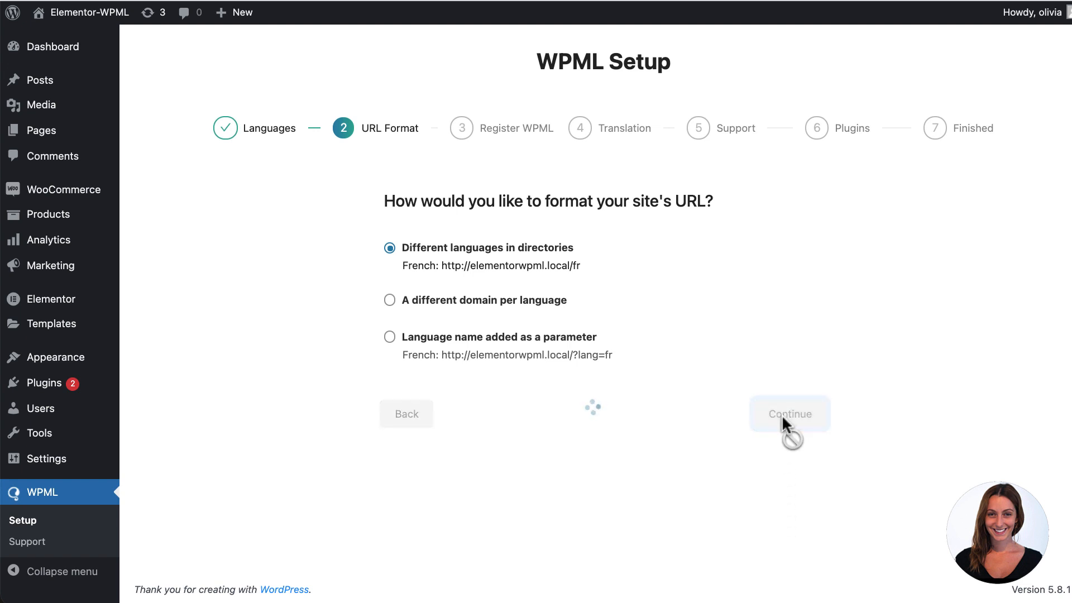
left_click(789, 413)
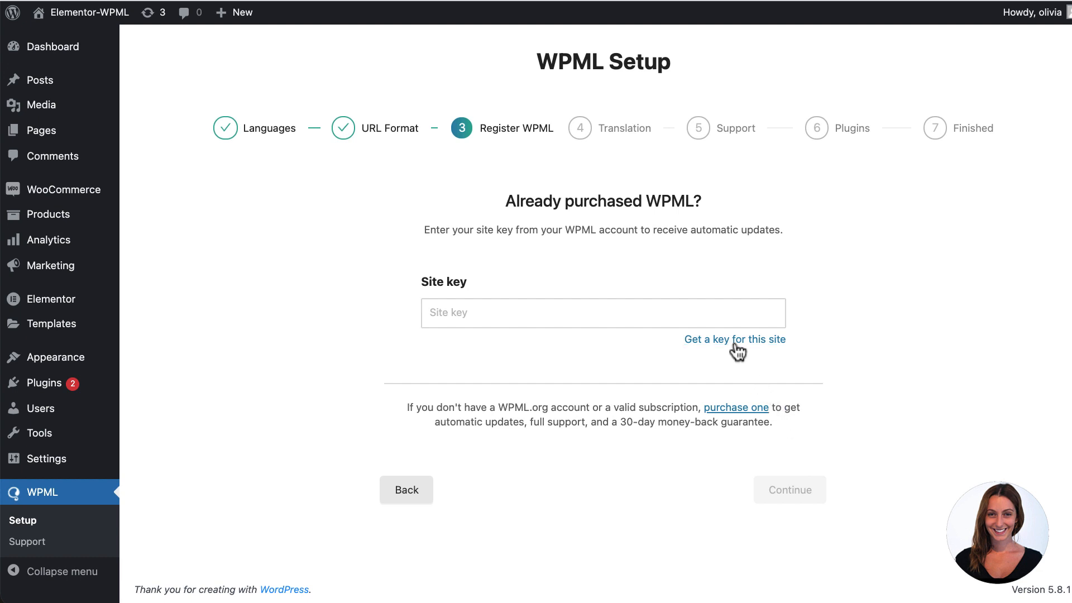
- Register the site with a WPML site key and continue to translation mode
left_click(734, 339)
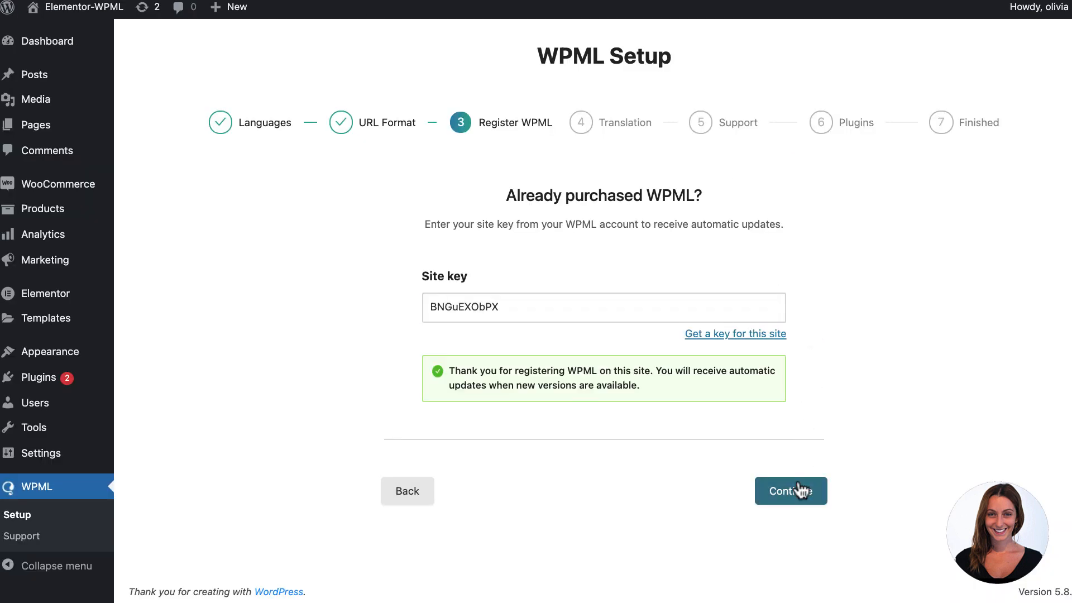
left_click(790, 490)
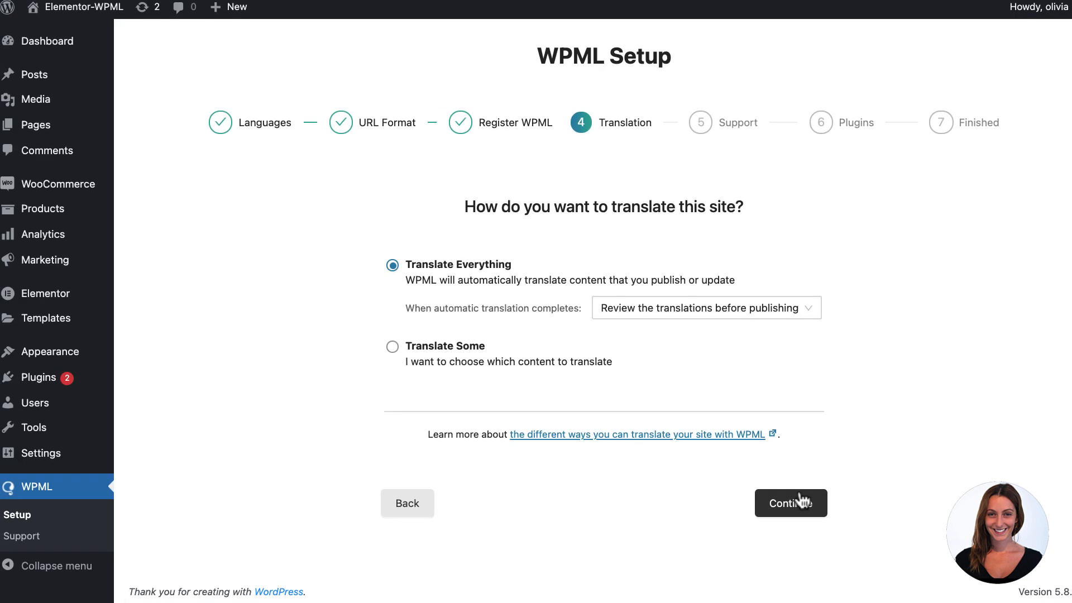
- Choose Translate Everything, publishing translations automatically and reviewing them later
left_click(790, 504)
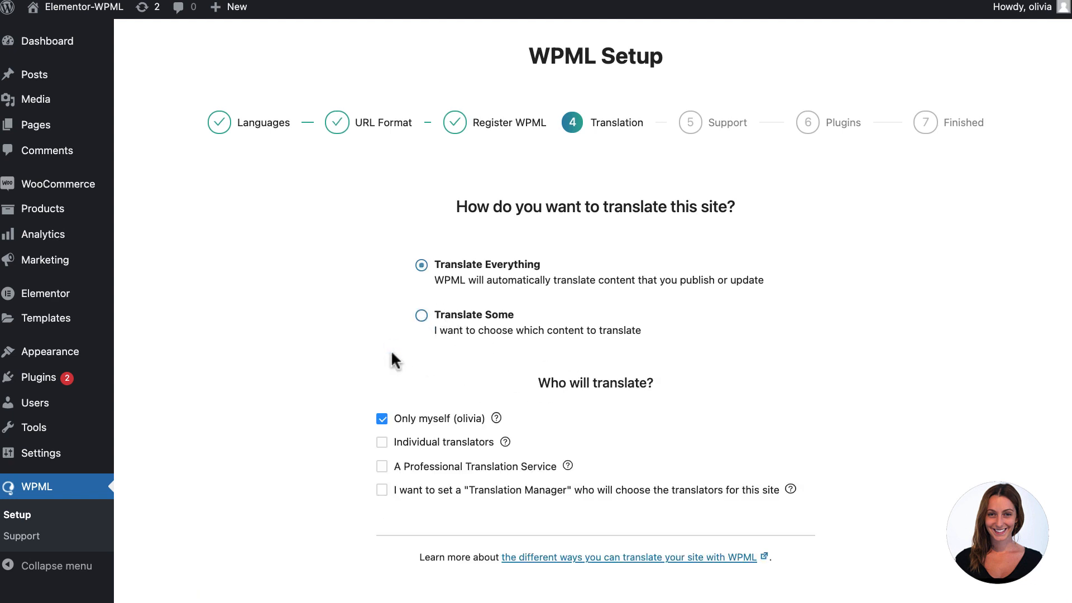
left_click(421, 315)
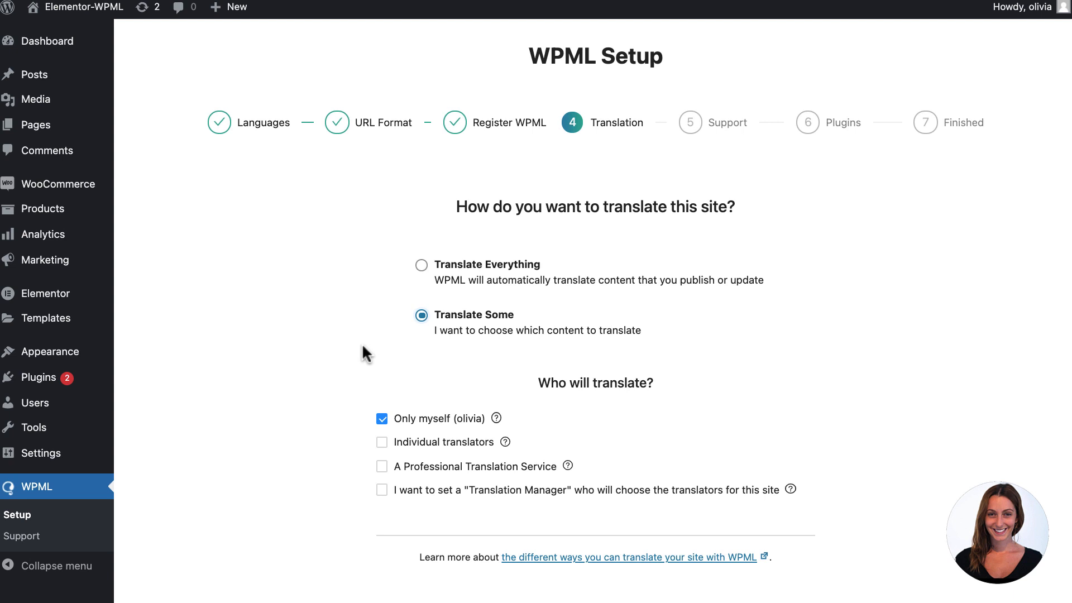
left_click(422, 265)
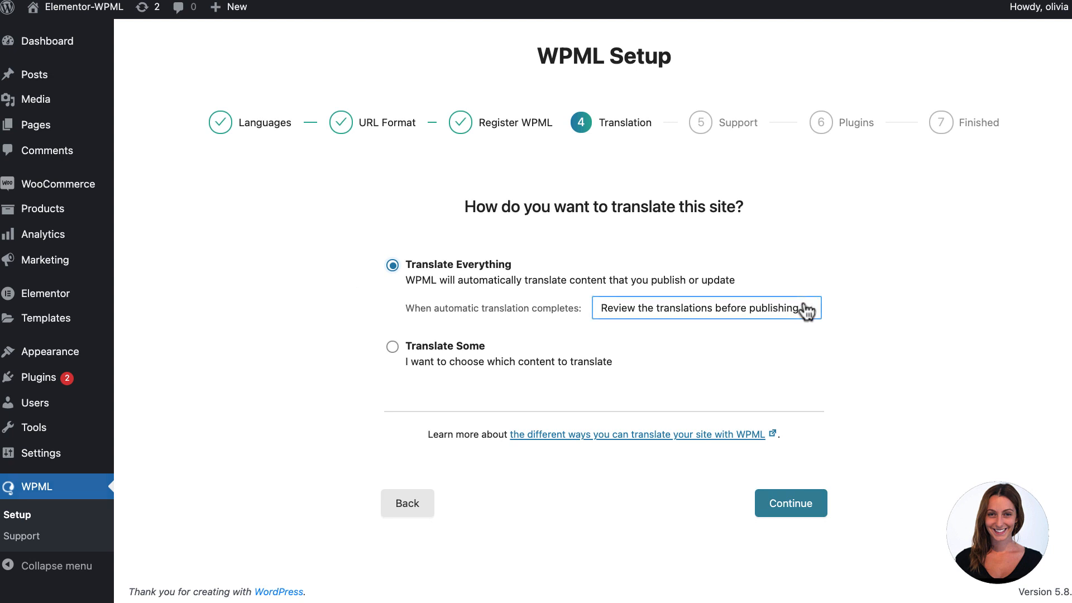
left_click(706, 308)
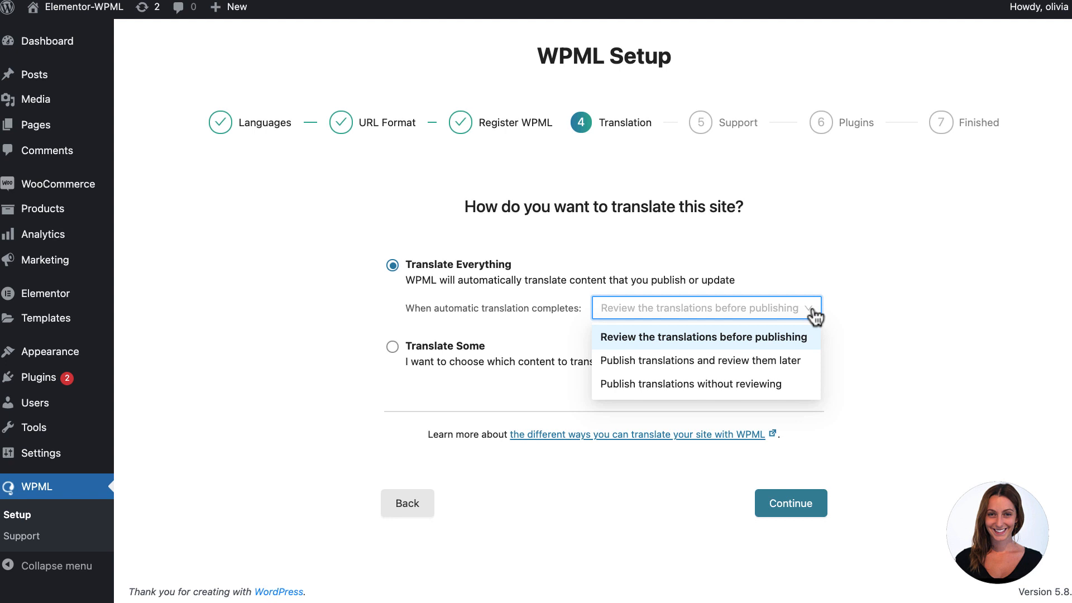
left_click(700, 360)
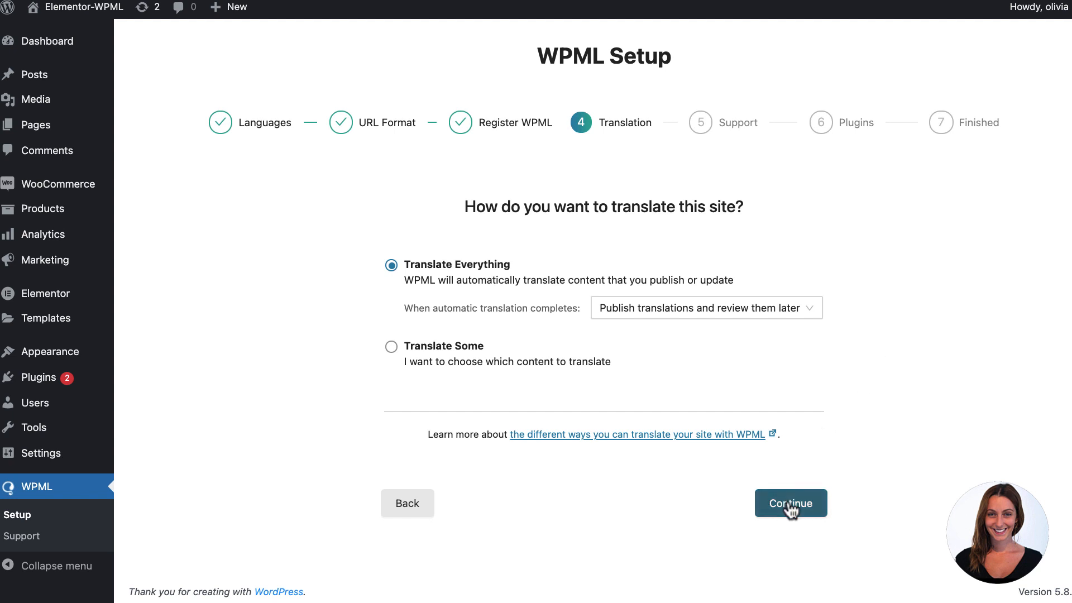
- Save translation mode, share plugin info for support, and install WooCommerce Multilingual
left_click(791, 503)
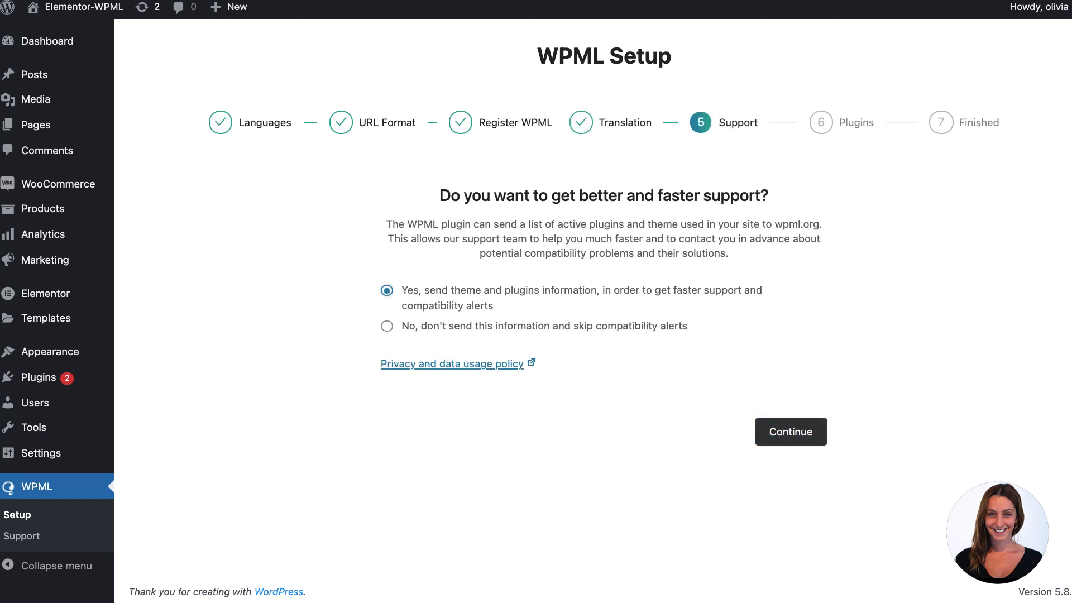
left_click(791, 431)
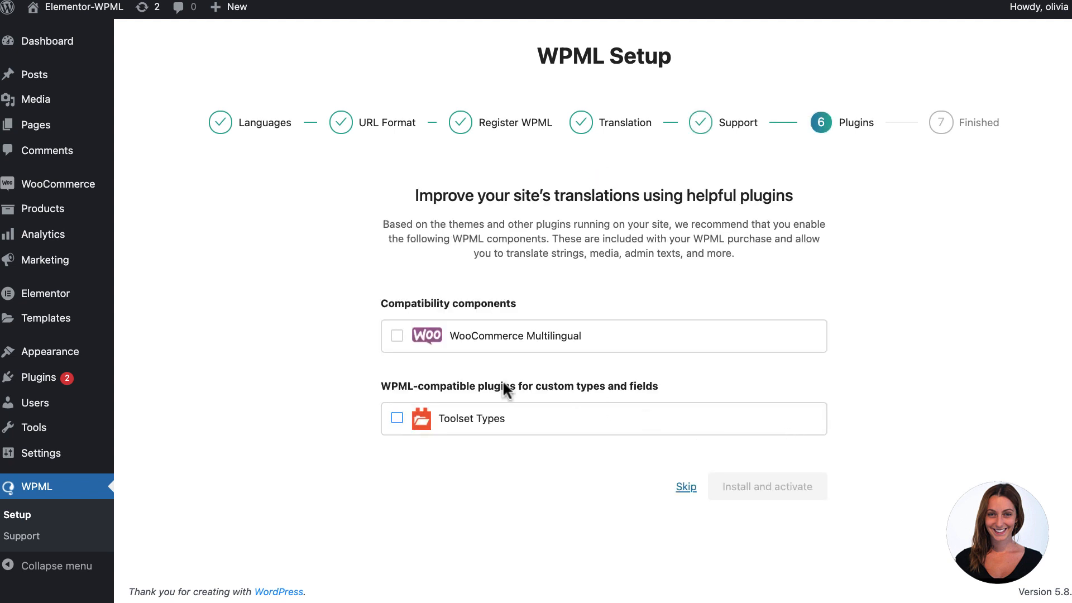
left_click(397, 336)
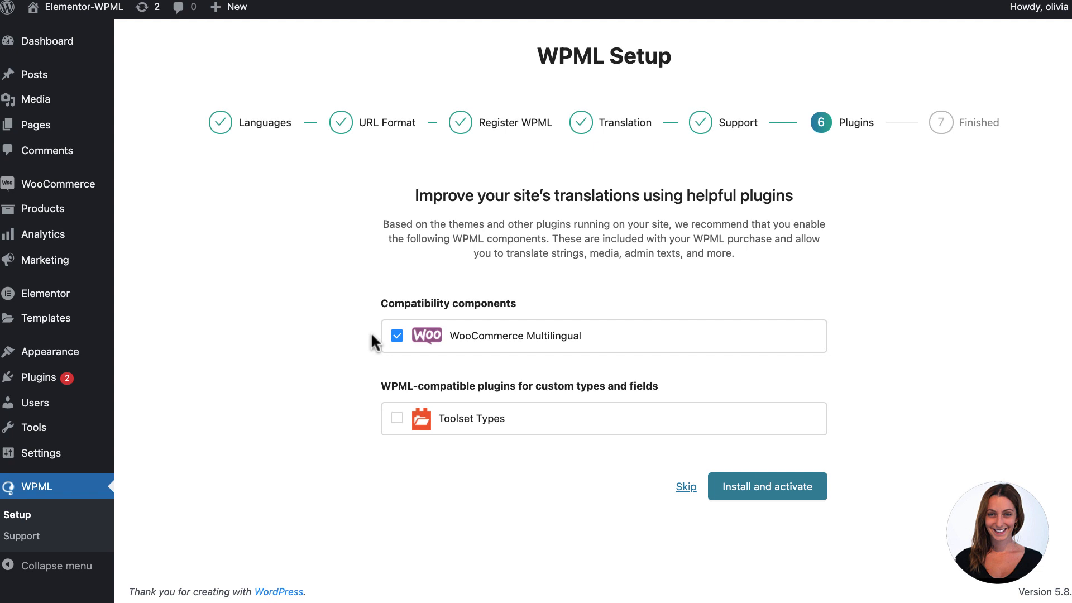
left_click(767, 486)
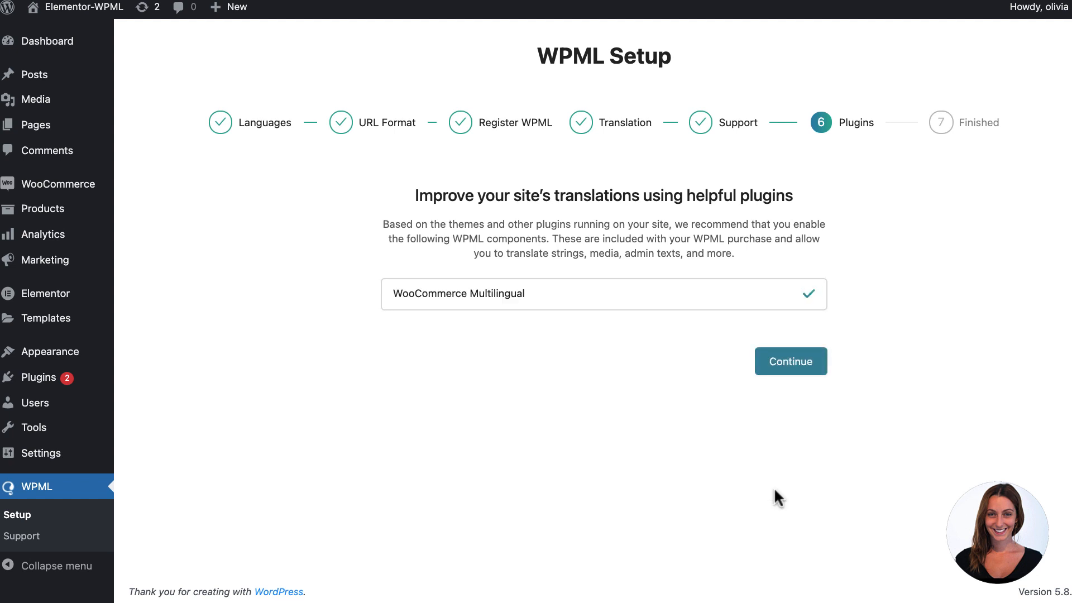
left_click(791, 360)
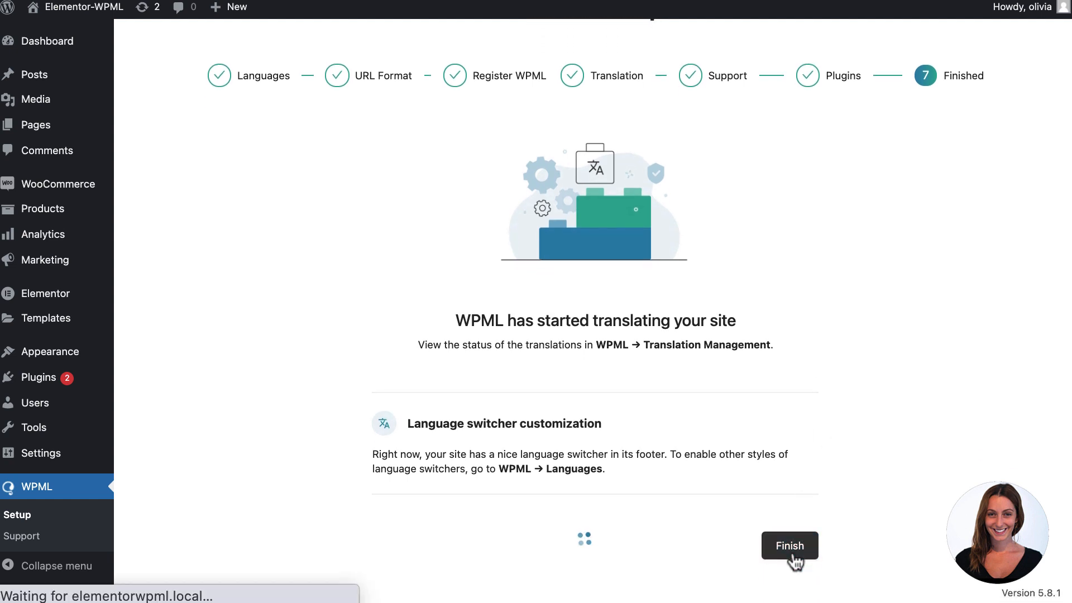
- Finish WPML setup and create the missing French store pages in WooCommerce Multilingual
left_click(789, 546)
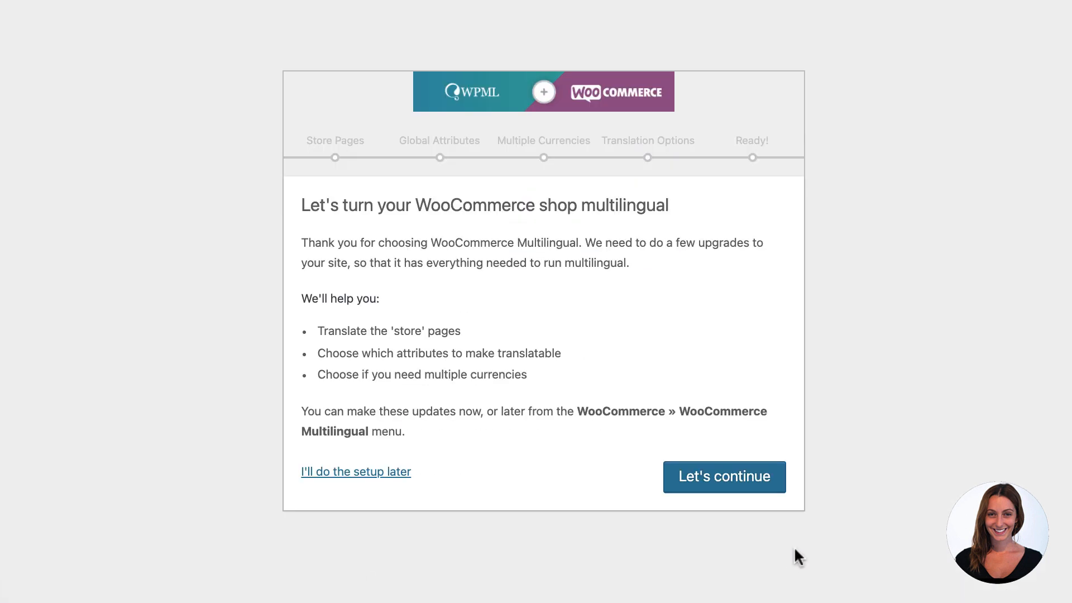
left_click(723, 477)
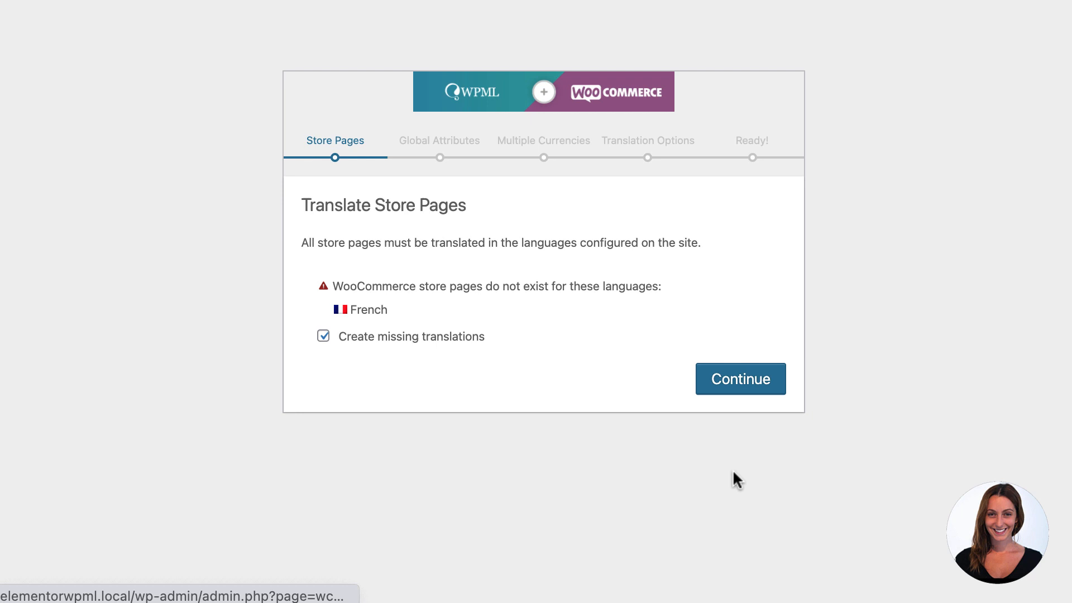
left_click(739, 378)
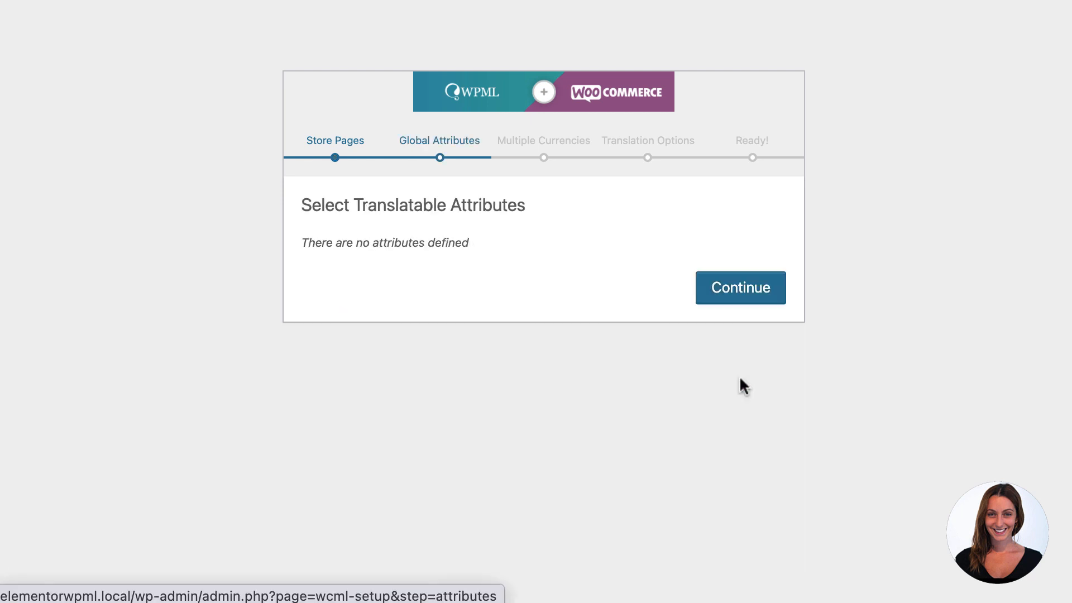
left_click(739, 287)
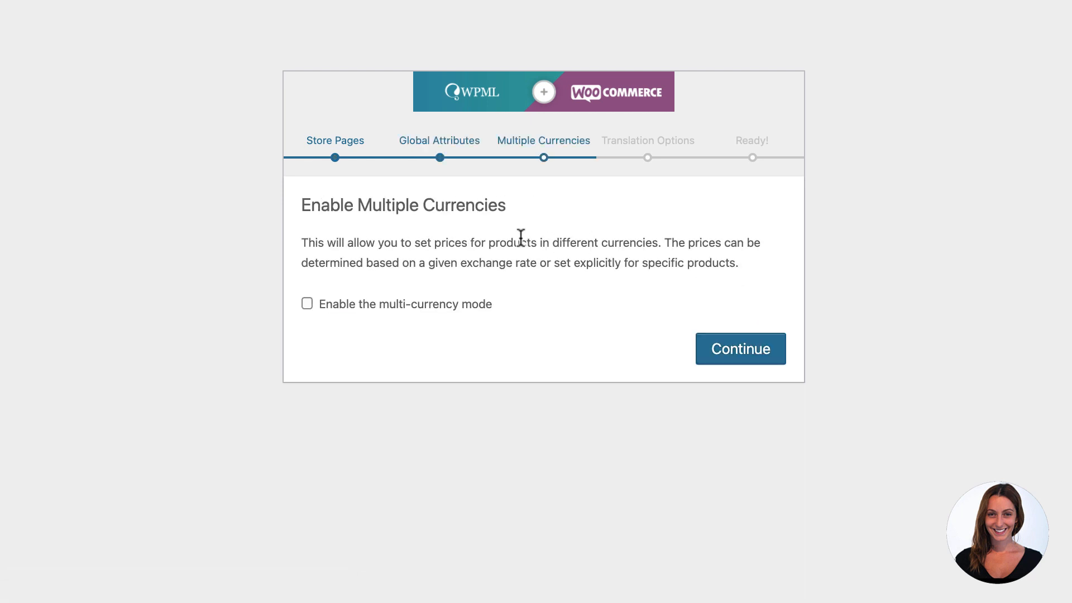
- Enable multi-currency mode and translate all products automatically as created and edited
left_click(305, 304)
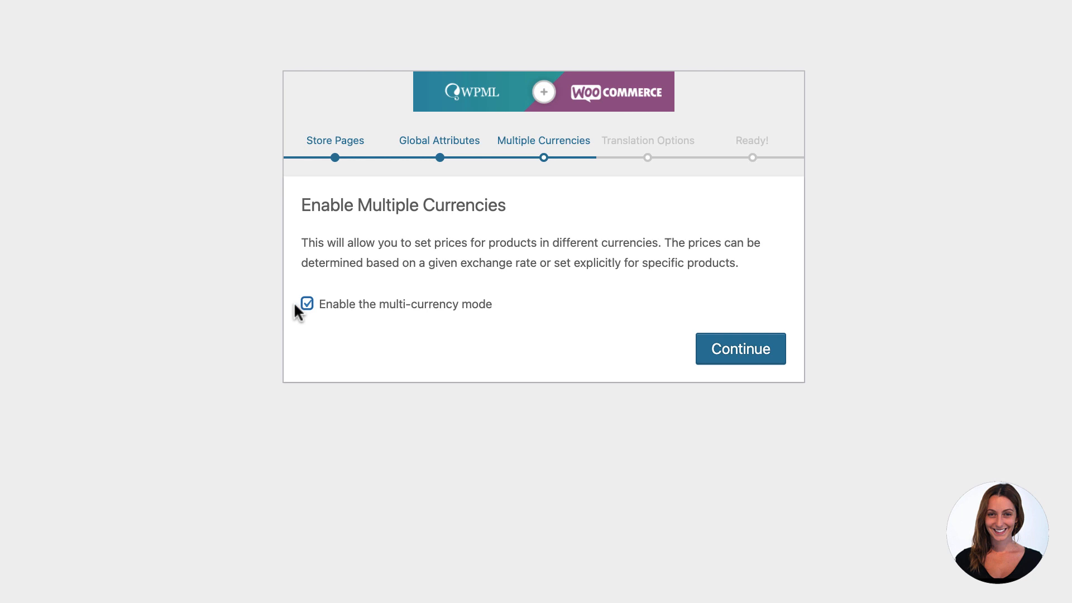
left_click(739, 348)
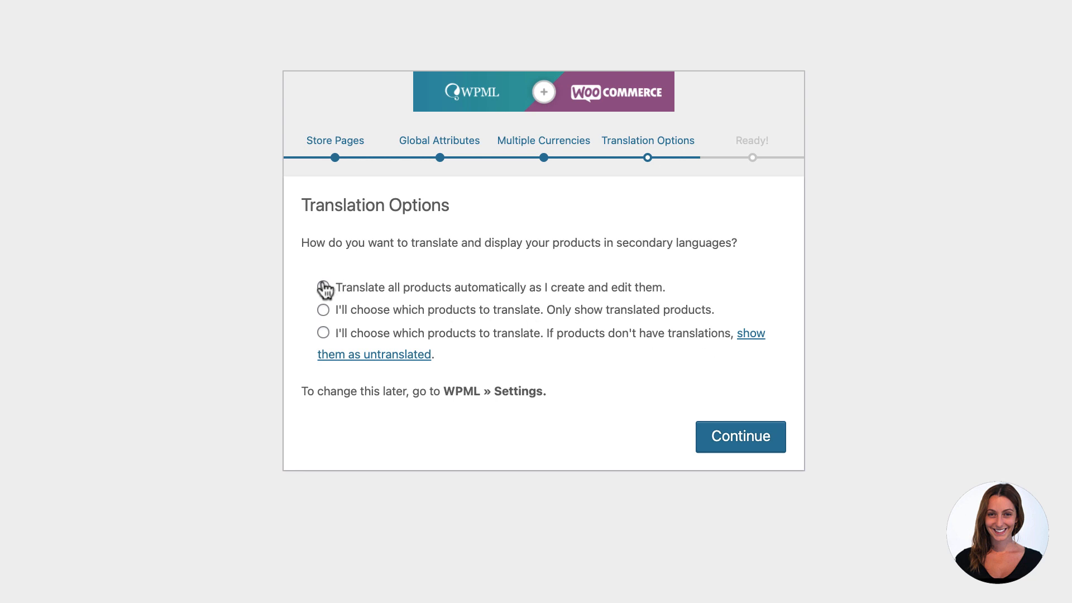
left_click(323, 287)
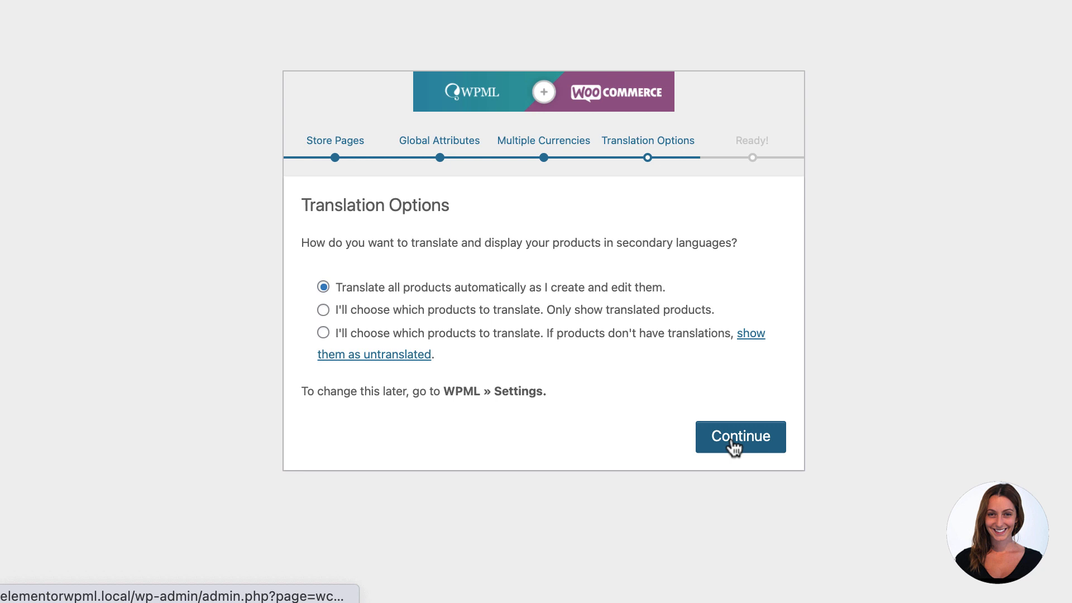
left_click(739, 436)
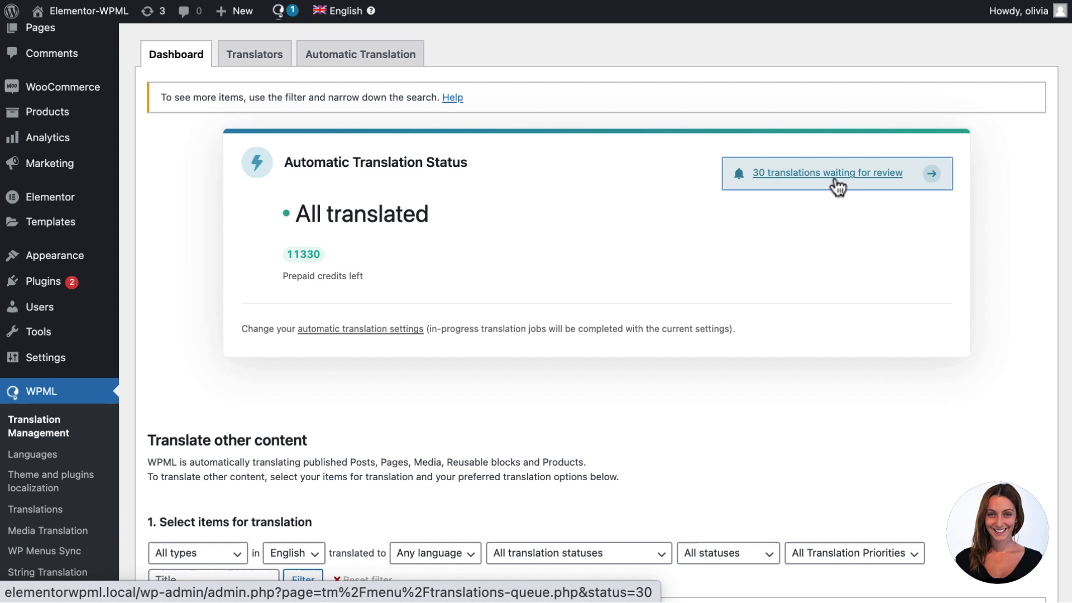
- Open the 30 French translations waiting for review from the Translation Management Dashboard
left_click(826, 172)
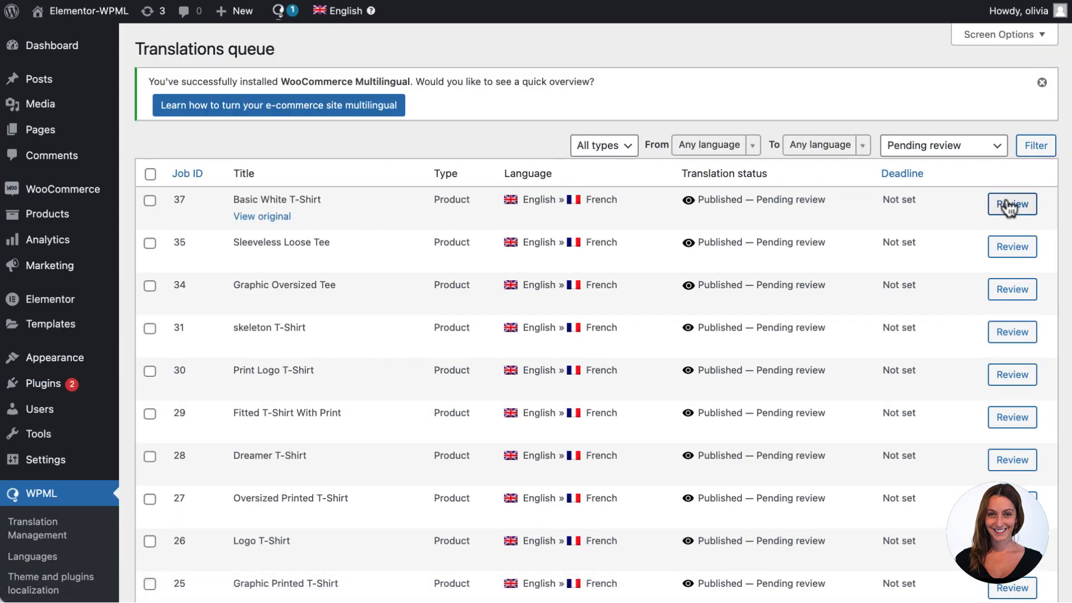
- Edit the Basic White T-Shirt French title to 'T-shirt ordinaire blanc' and accept it
left_click(1012, 204)
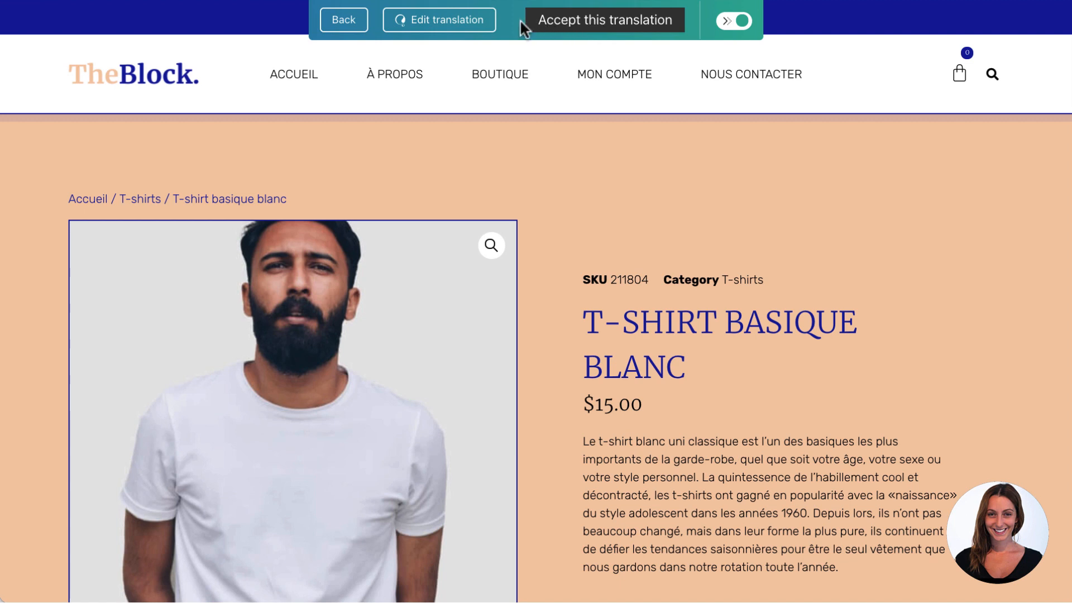
left_click(438, 19)
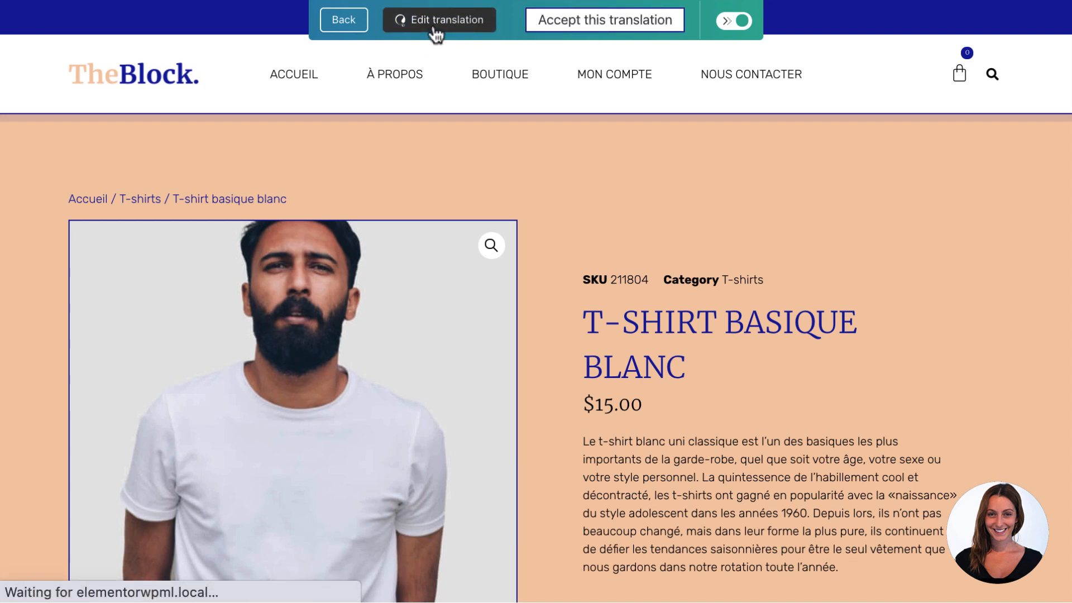
left_click(439, 19)
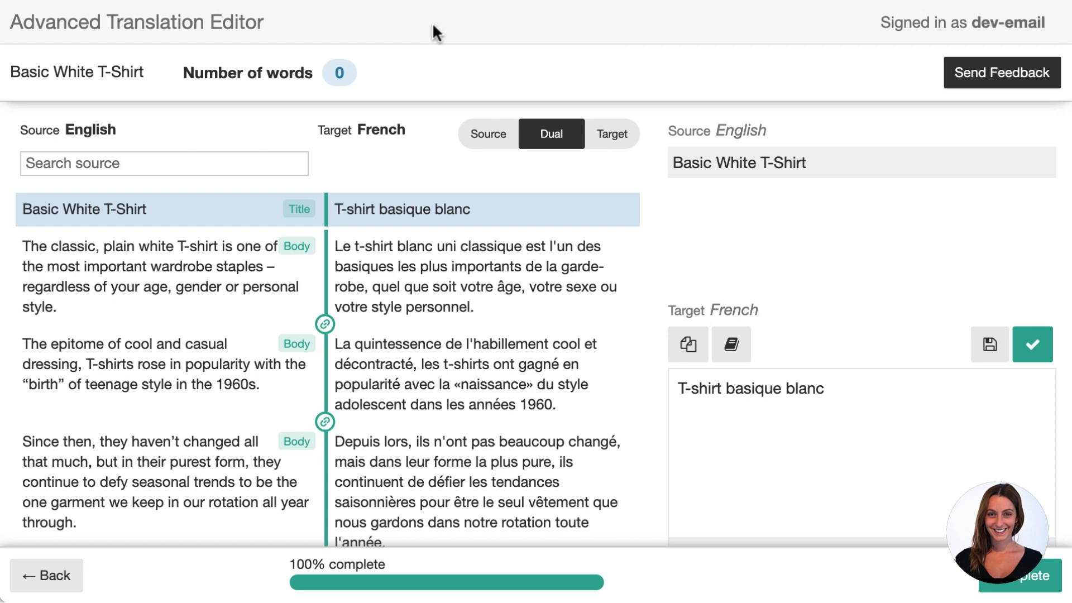
type("ordin")
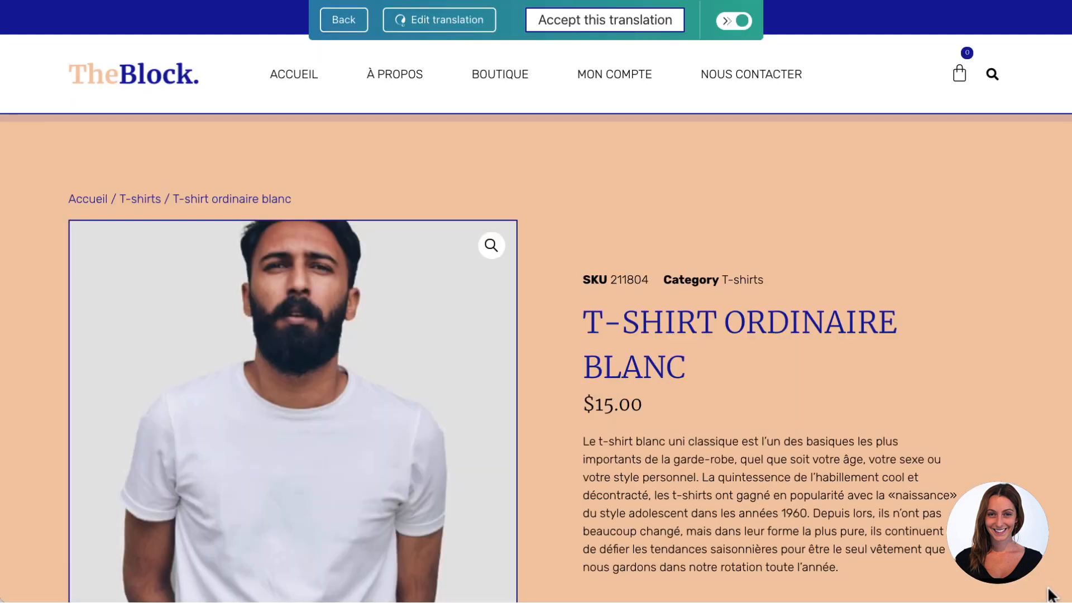
left_click(604, 19)
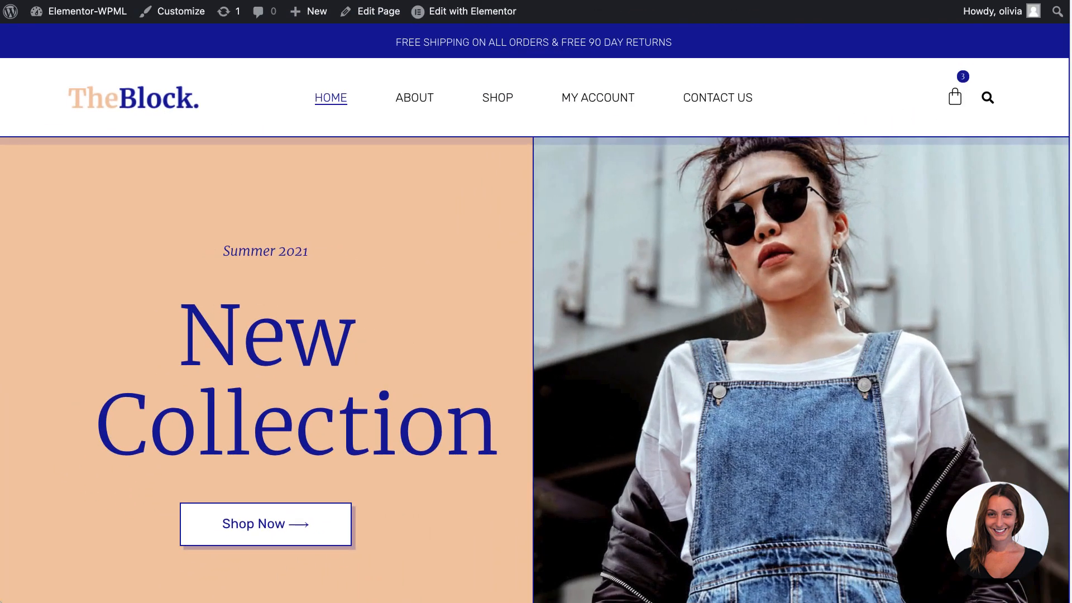
- Switch the storefront to French via the footer language switcher
scroll("down", 3)
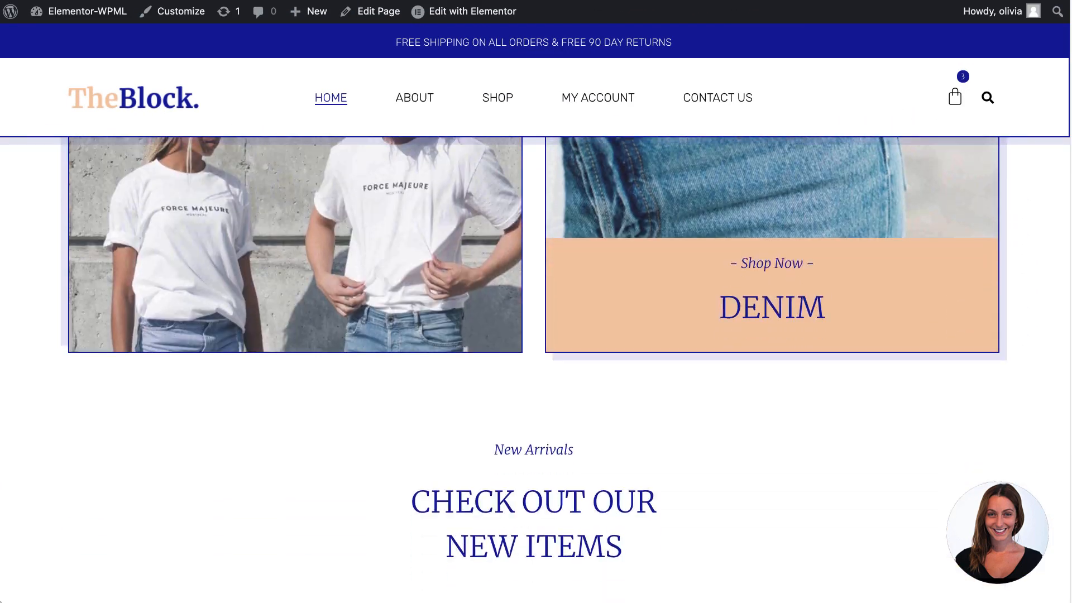
scroll("down", 3)
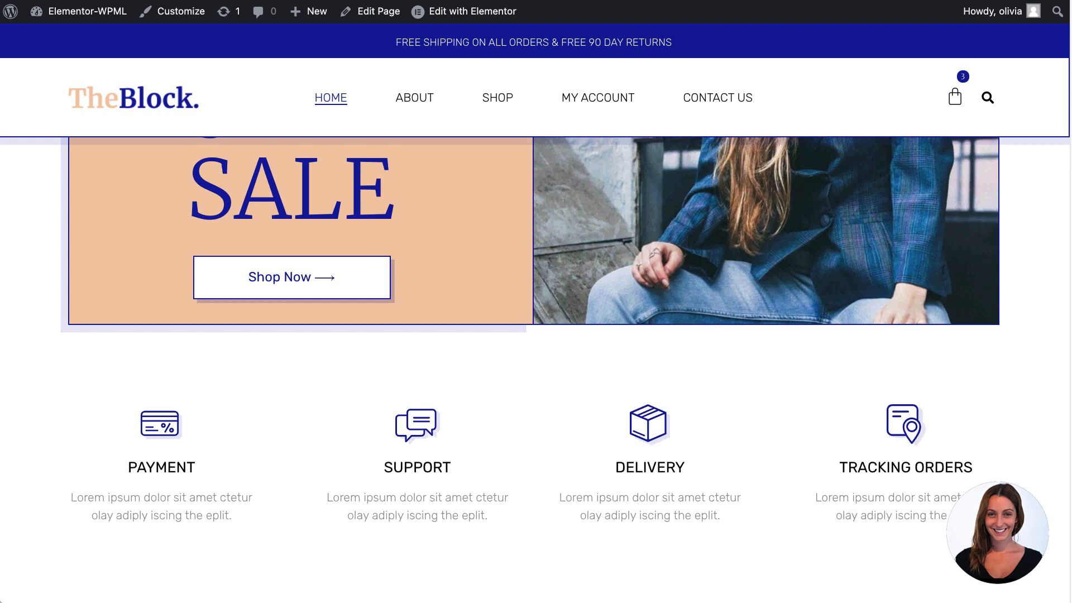
scroll("down", 3)
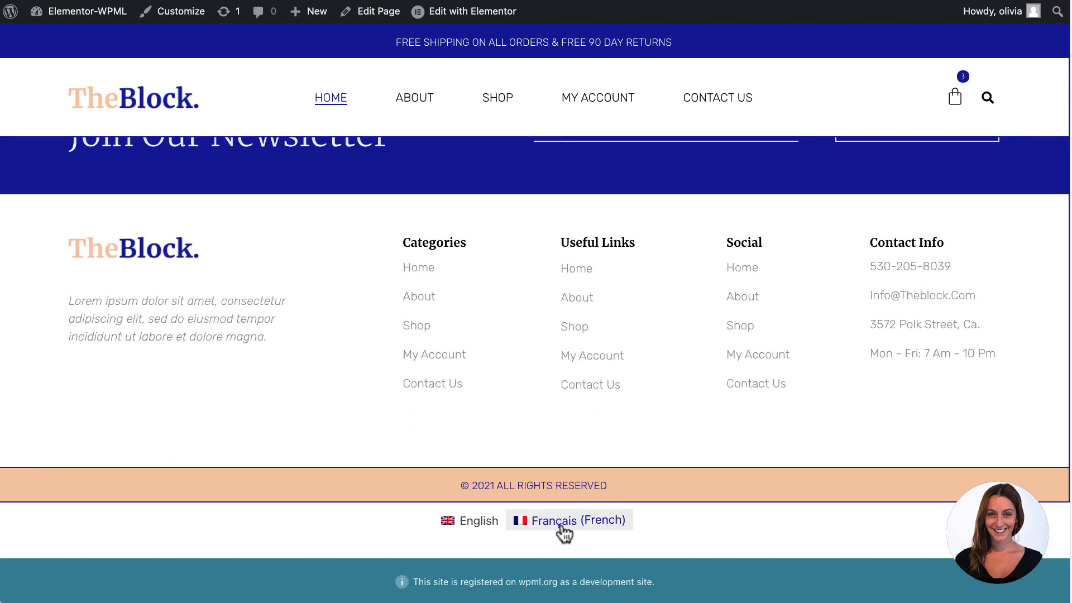
left_click(568, 519)
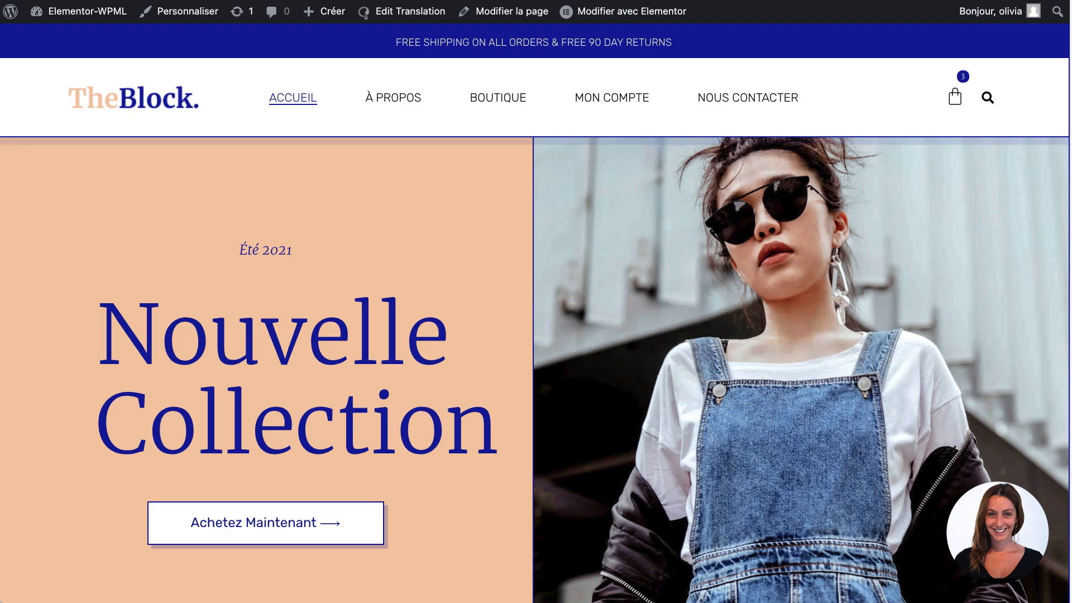
- Browse the French cart through to the Valider la commande checkout page
scroll("down", 3)
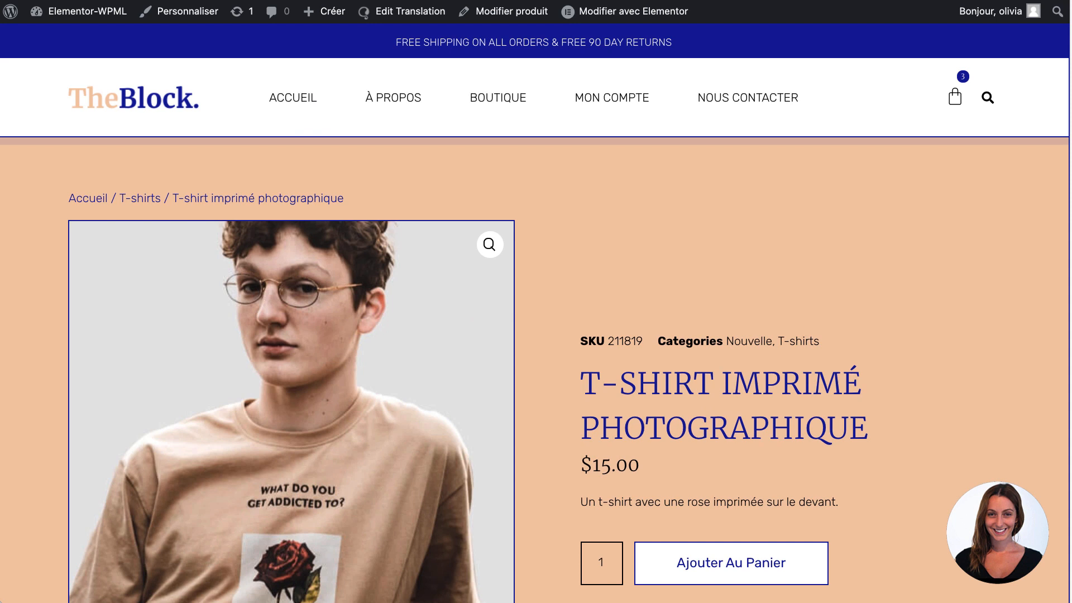
left_click(497, 97)
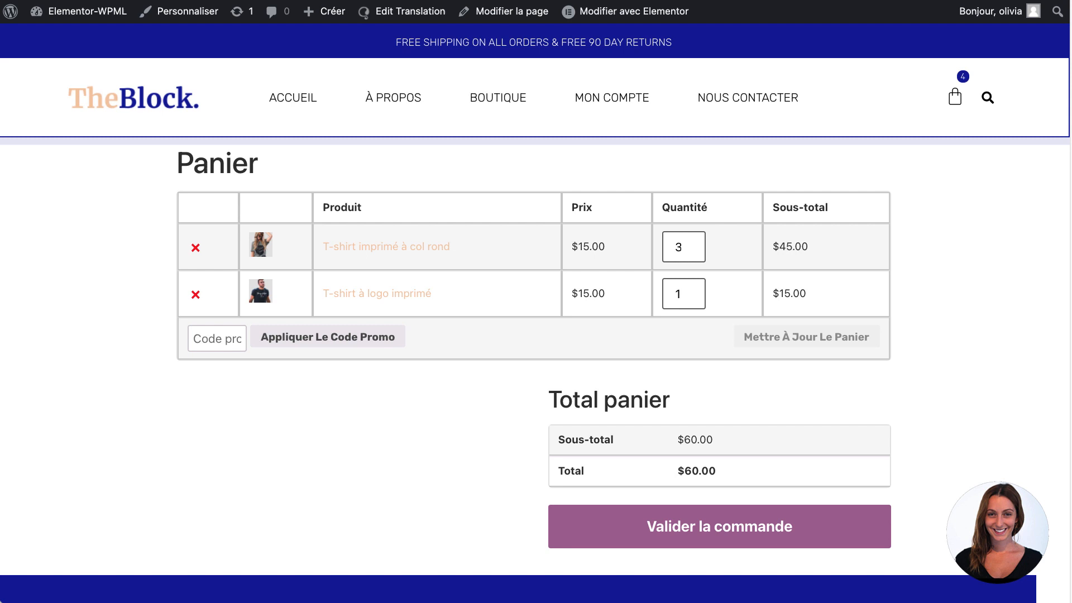
left_click(718, 526)
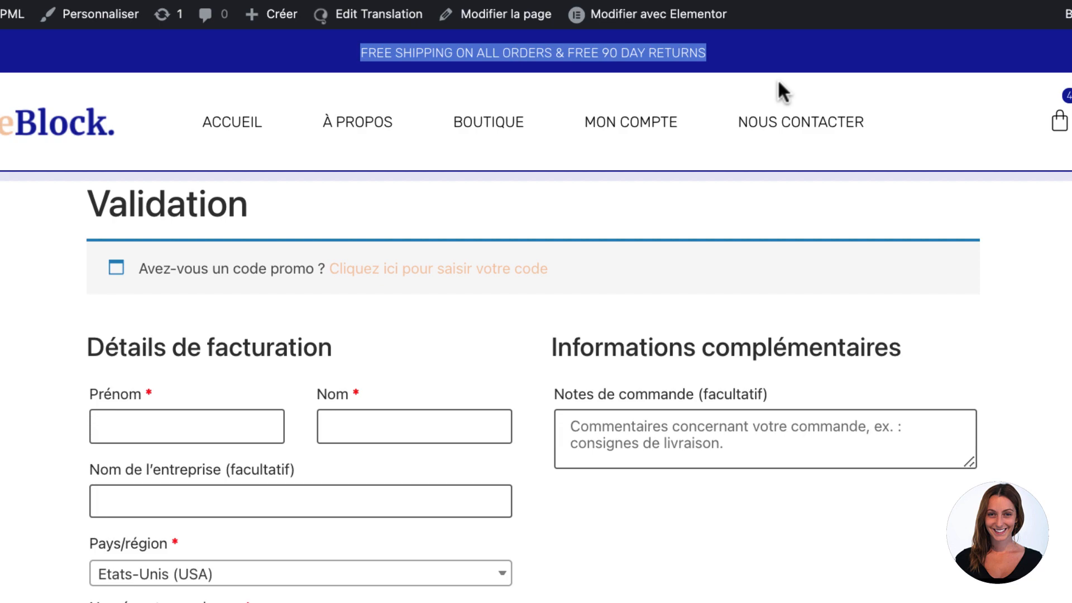
- Go to the site's saved Elementor templates to translate the Header into French
left_click(50, 321)
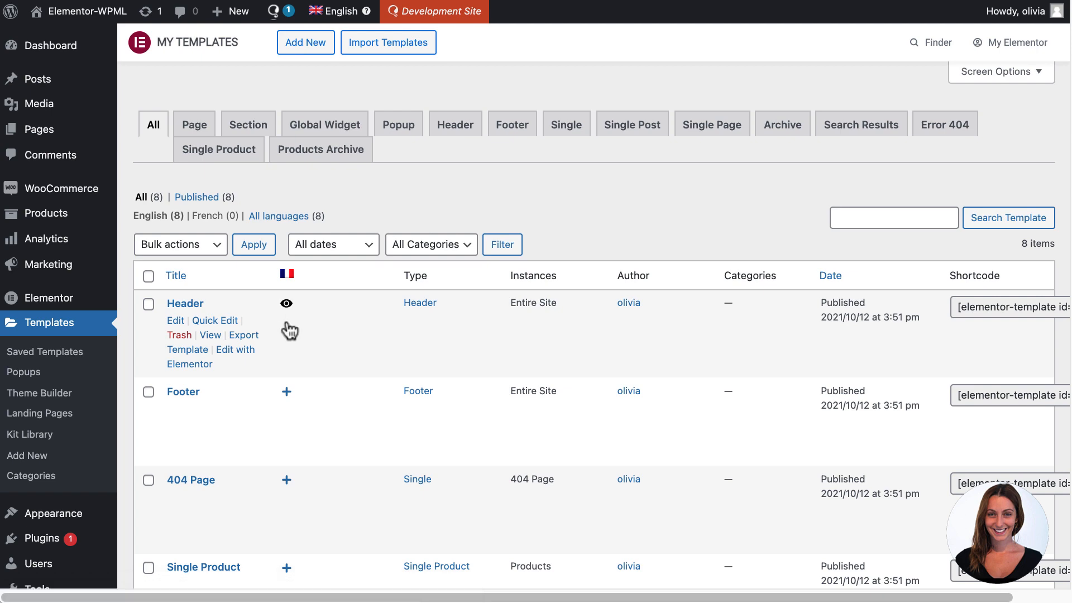
mouse_move(287, 303)
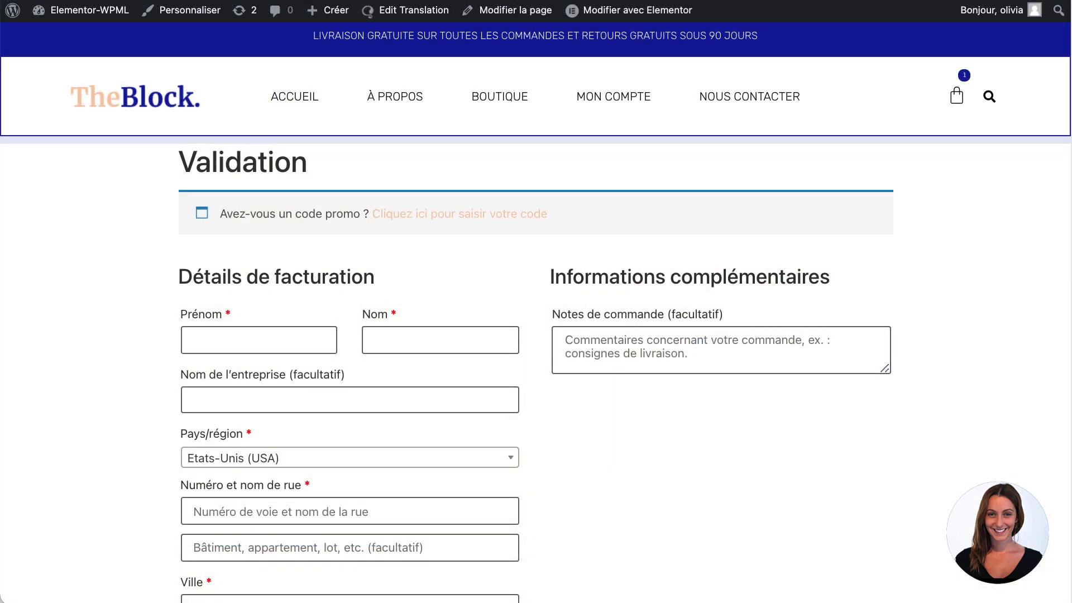
- Scroll down the French checkout page to spot the privacy notice still in English
scroll("down", 3)
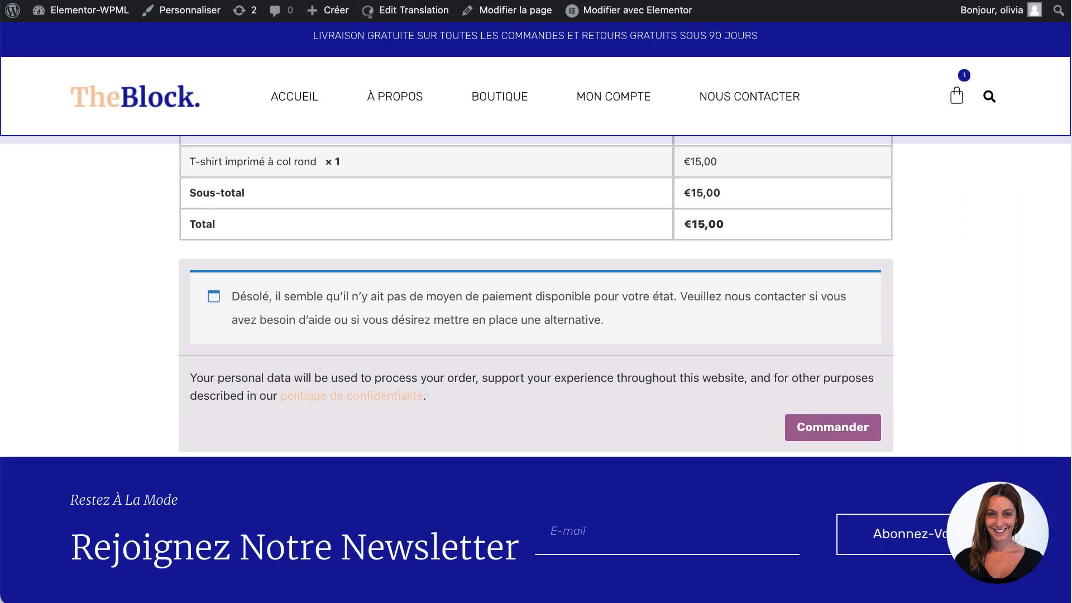
scroll("down", 3)
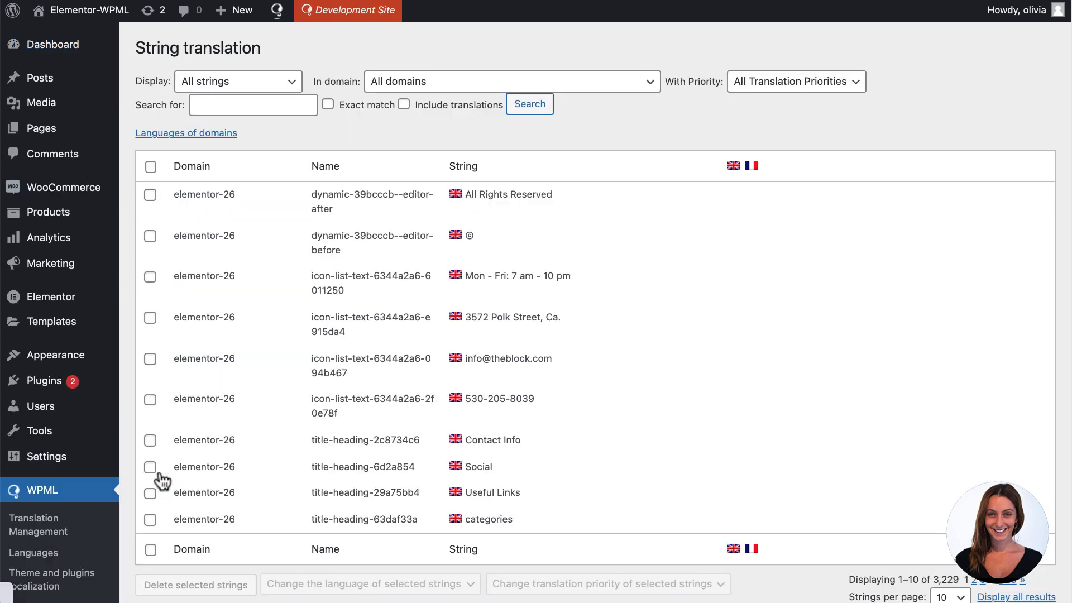
- Search the string list for 'Your personal data' to find the untranslated WooCommerce privacy strings
type("Your personal data")
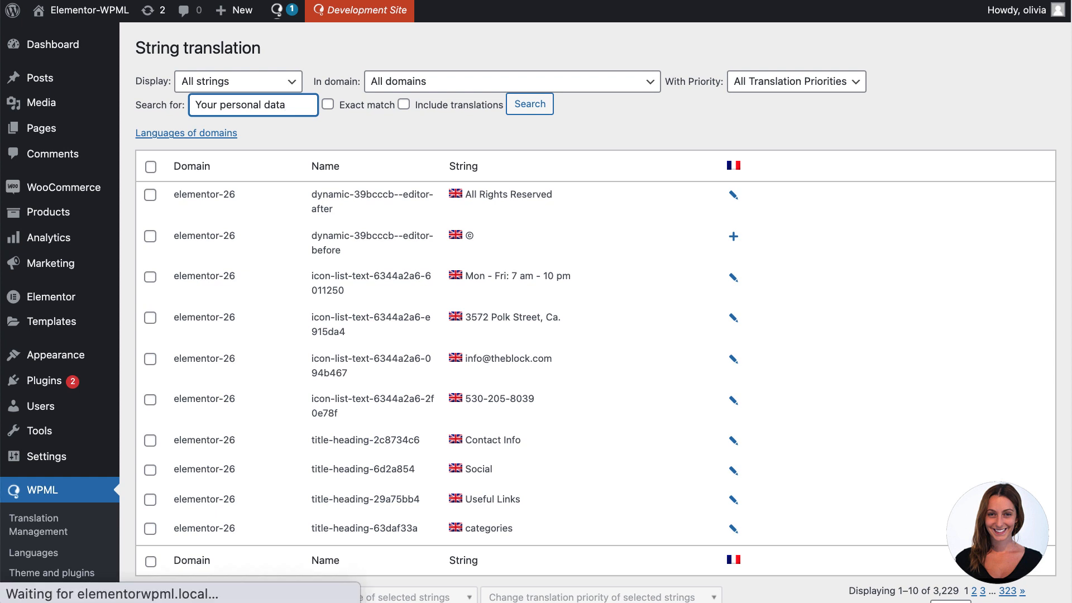
left_click(529, 104)
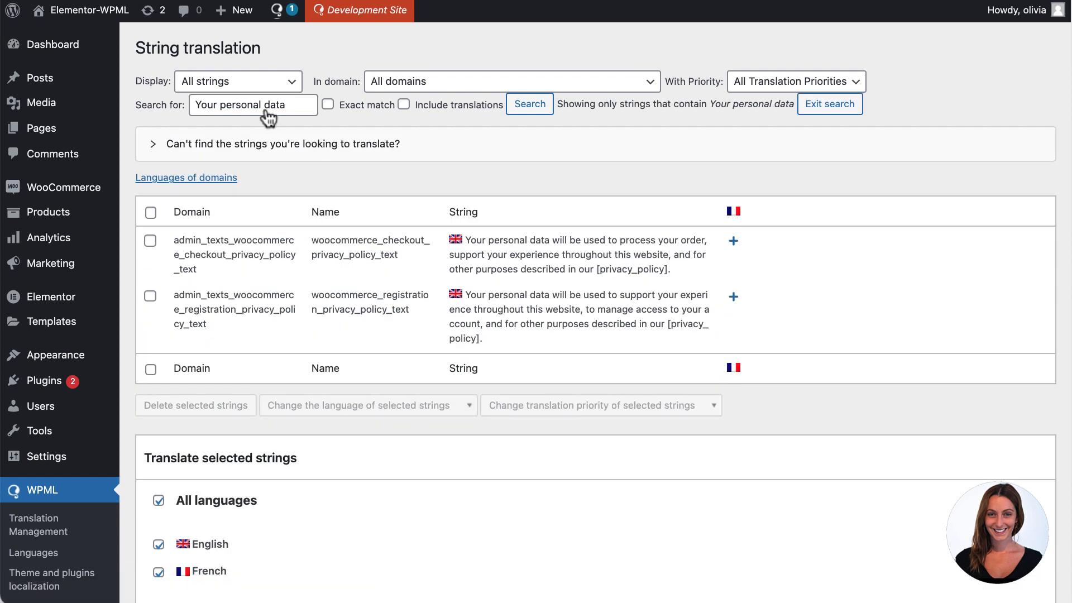
left_click(733, 241)
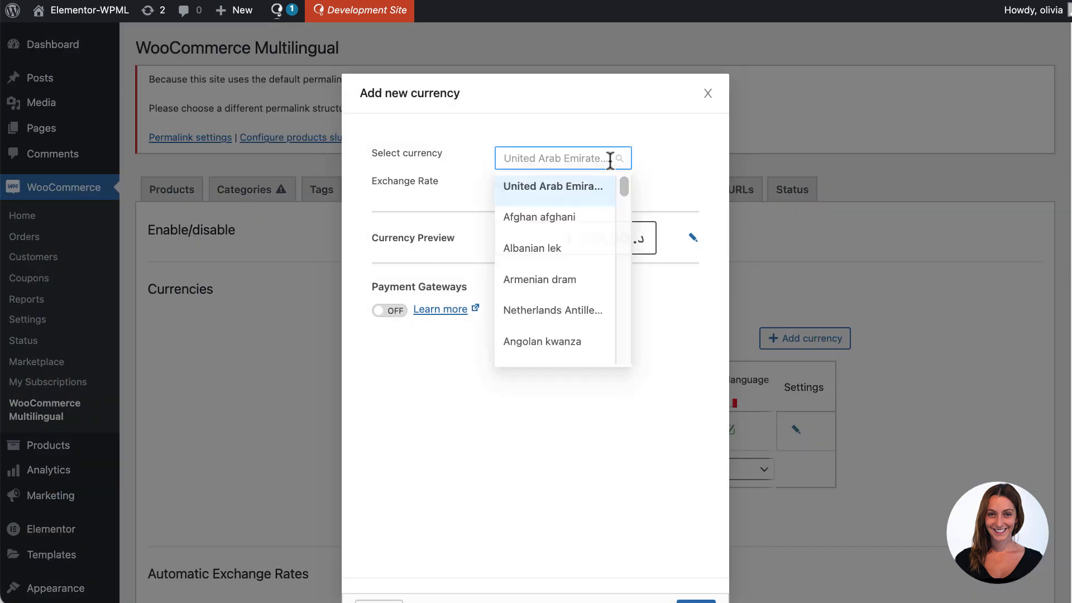
- Pick an additional currency for the store, then review the French home page down to its footer
type("P")
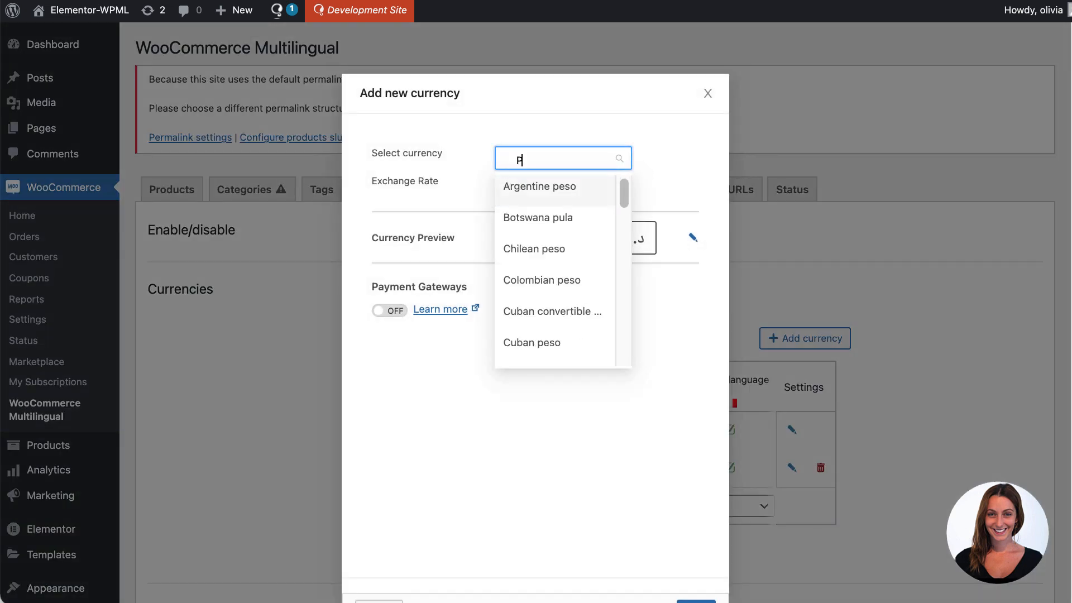
left_click(708, 92)
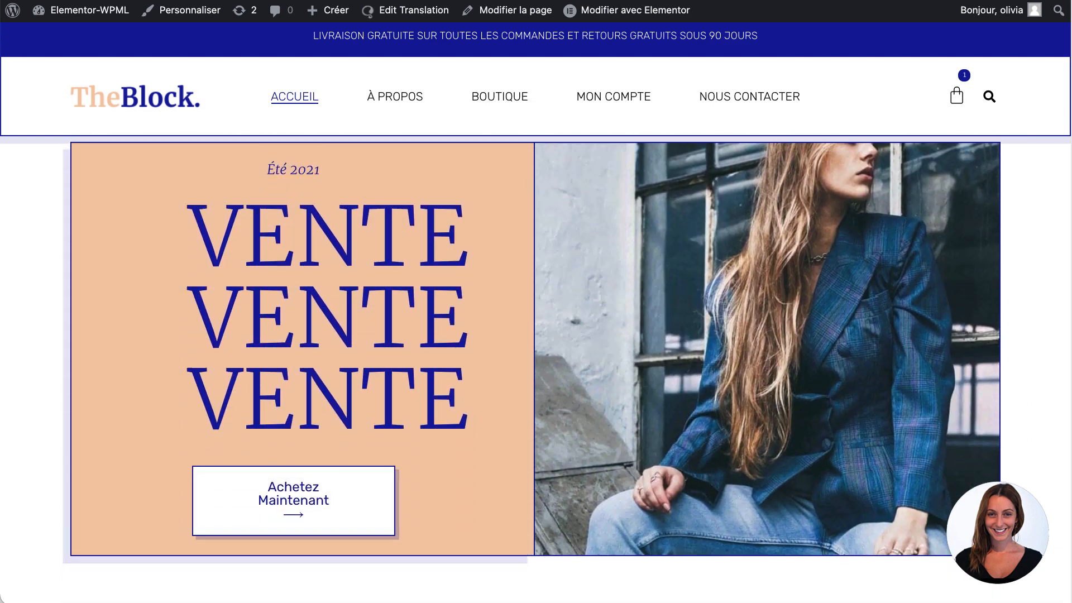
scroll("down", 3)
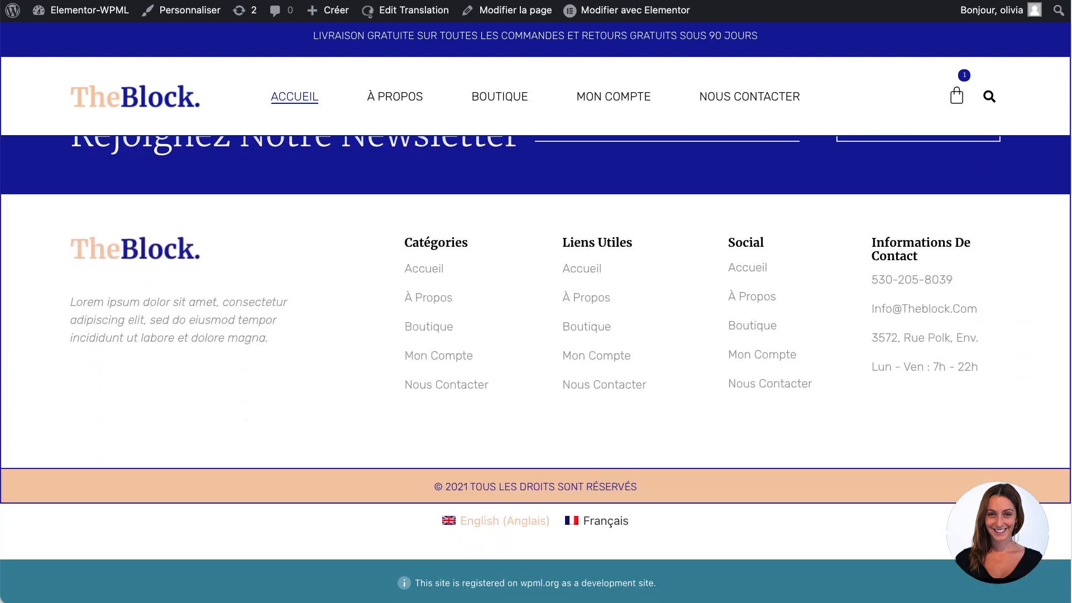